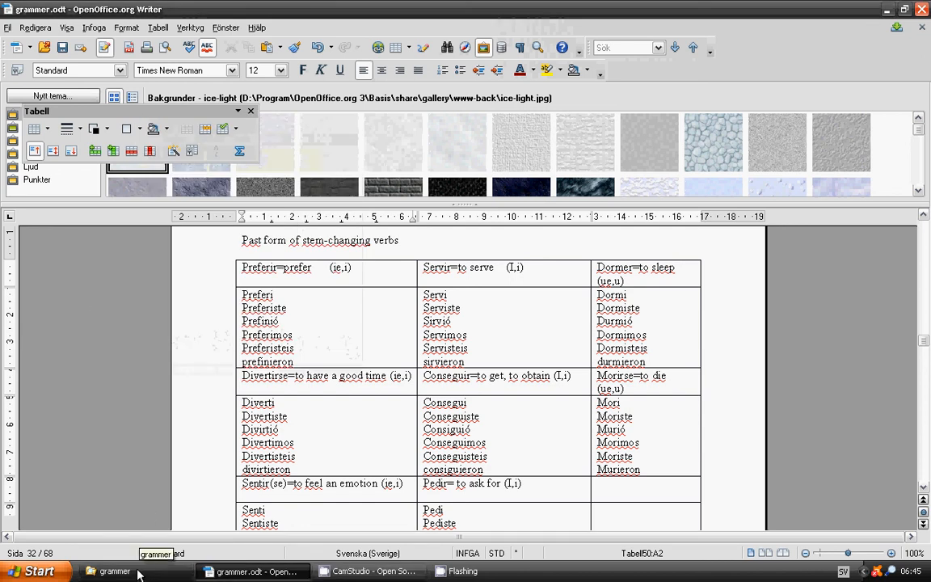
Step: Glance at the grammar folder window, return to the document and scroll to the Sentir, Pedir and Sugerir rows
left_click(110, 572)
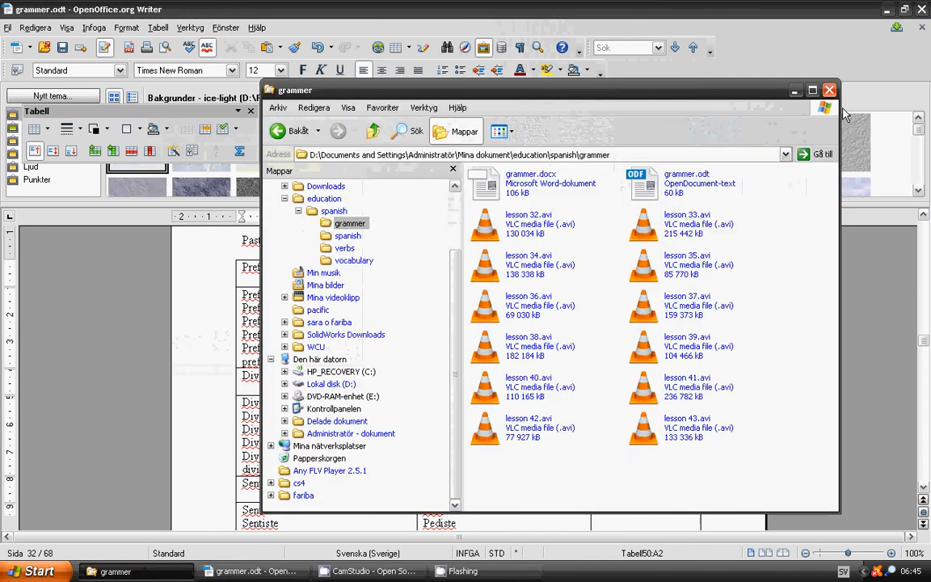
left_click(828, 90)
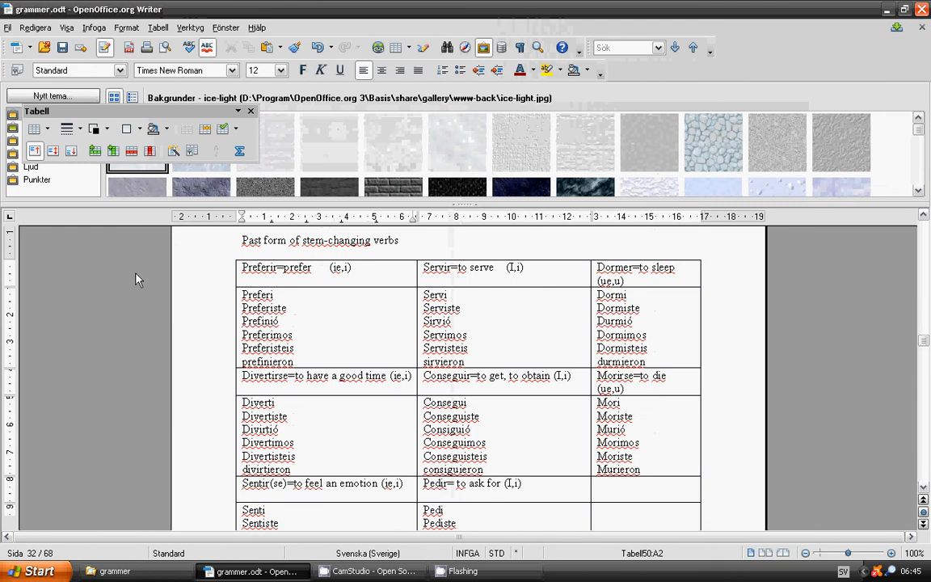
mouse_move(123, 284)
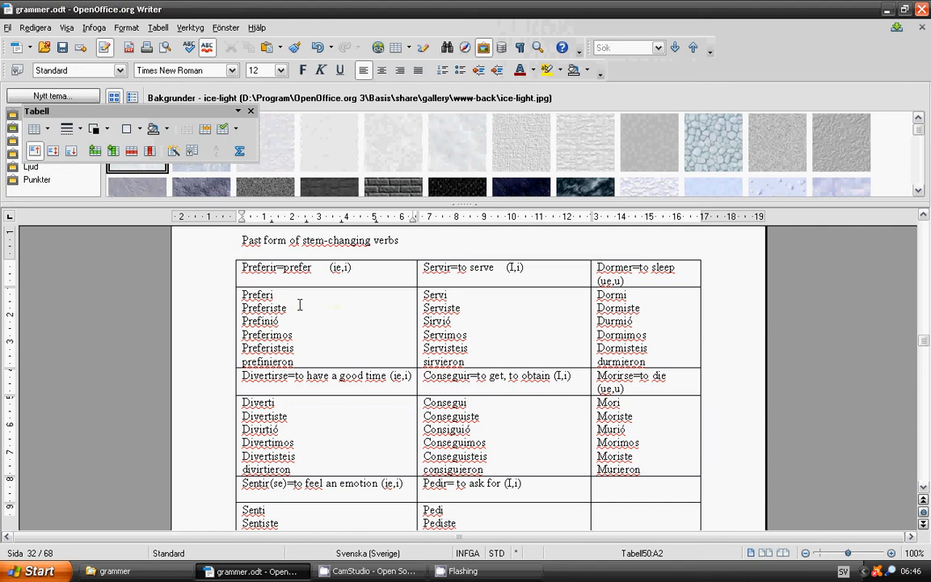
mouse_move(298, 304)
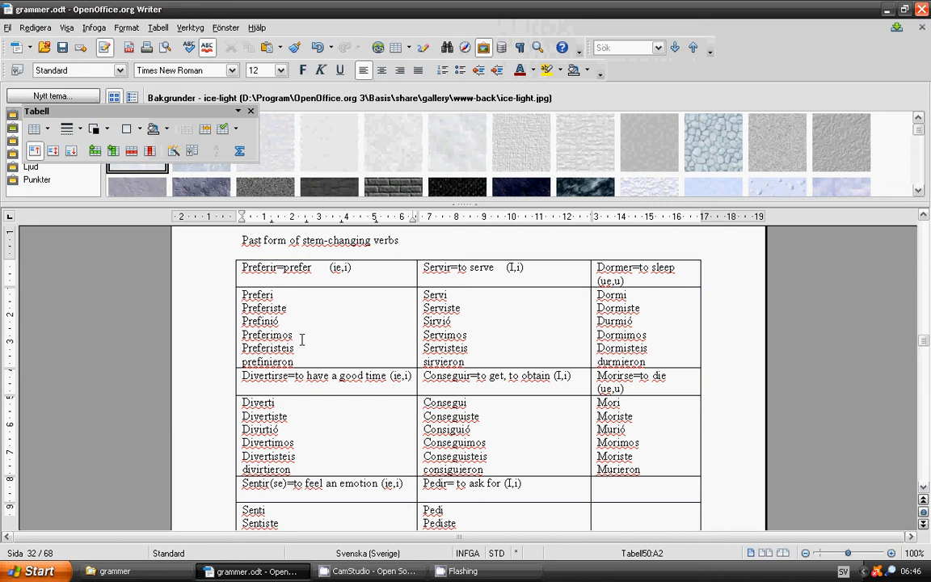
mouse_move(301, 348)
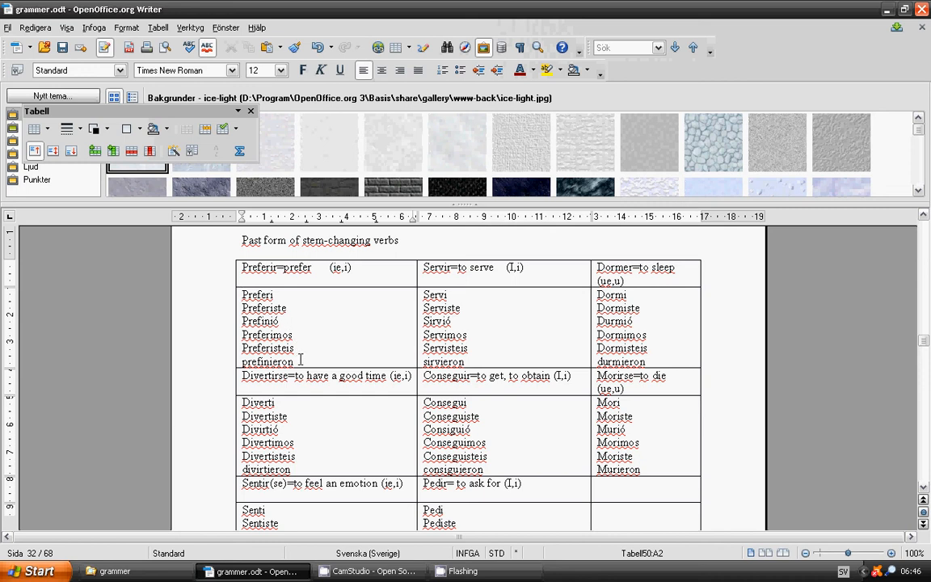
mouse_move(317, 364)
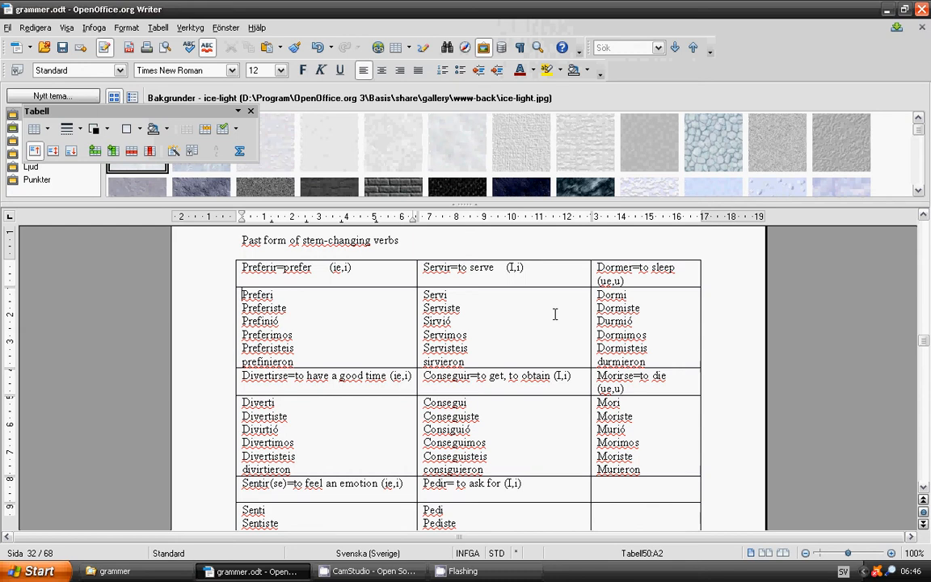
mouse_move(653, 312)
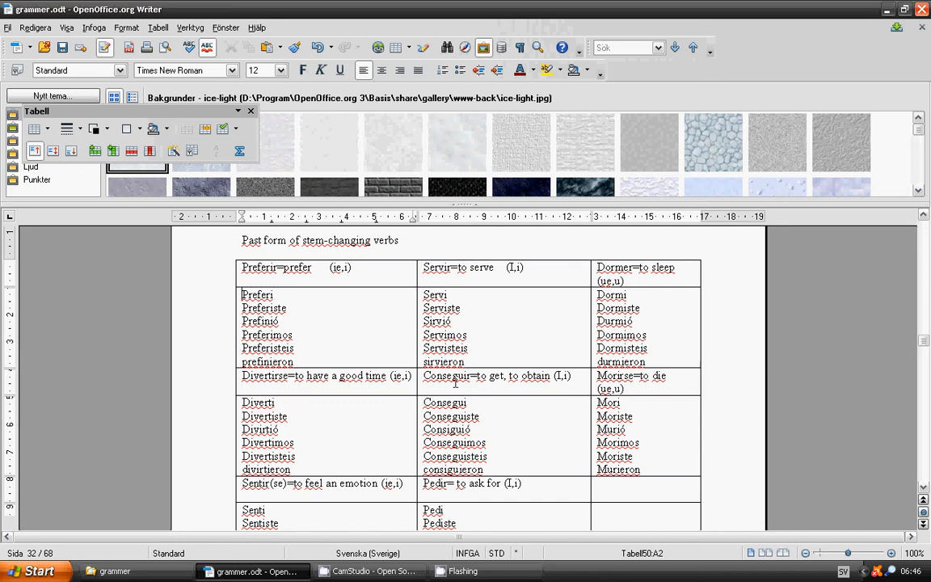
scroll("down", 3)
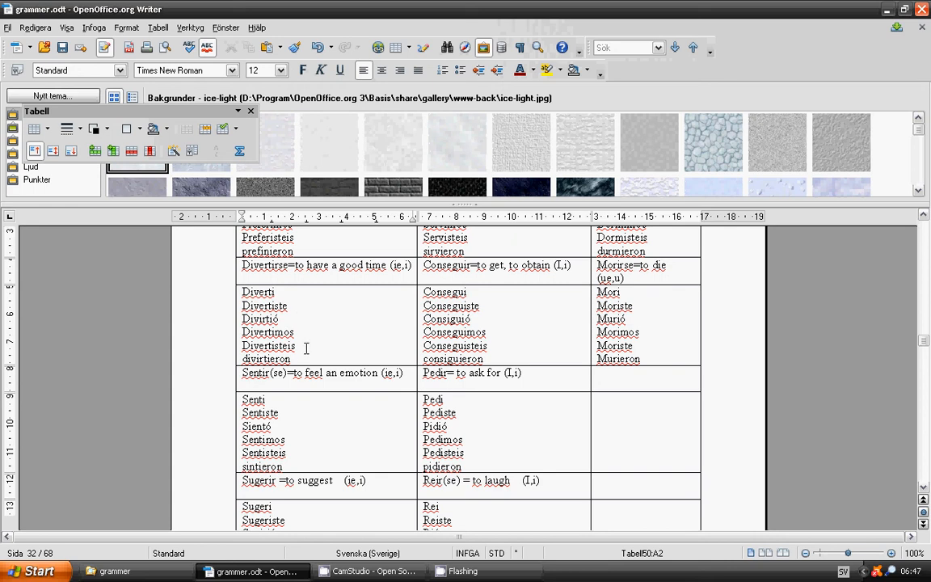
mouse_move(310, 343)
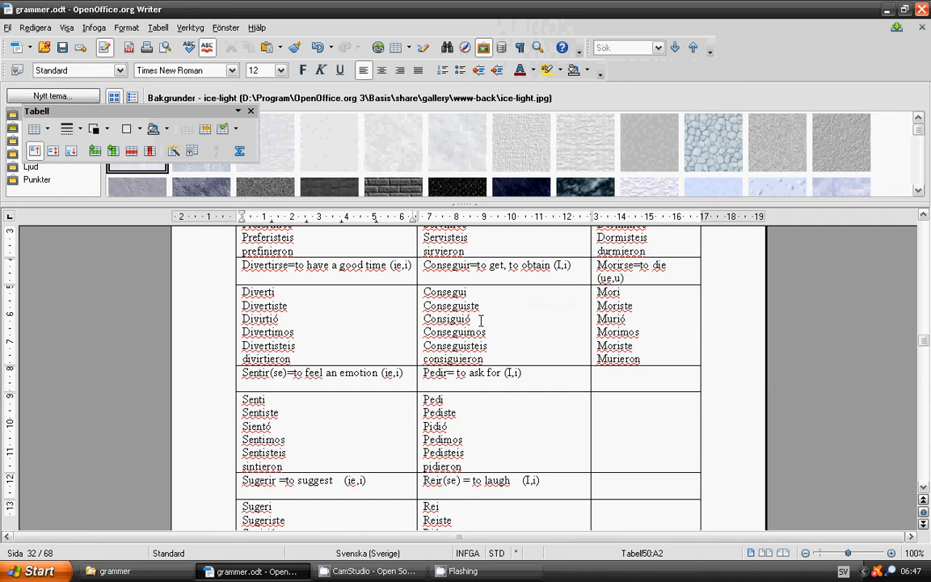
mouse_move(498, 335)
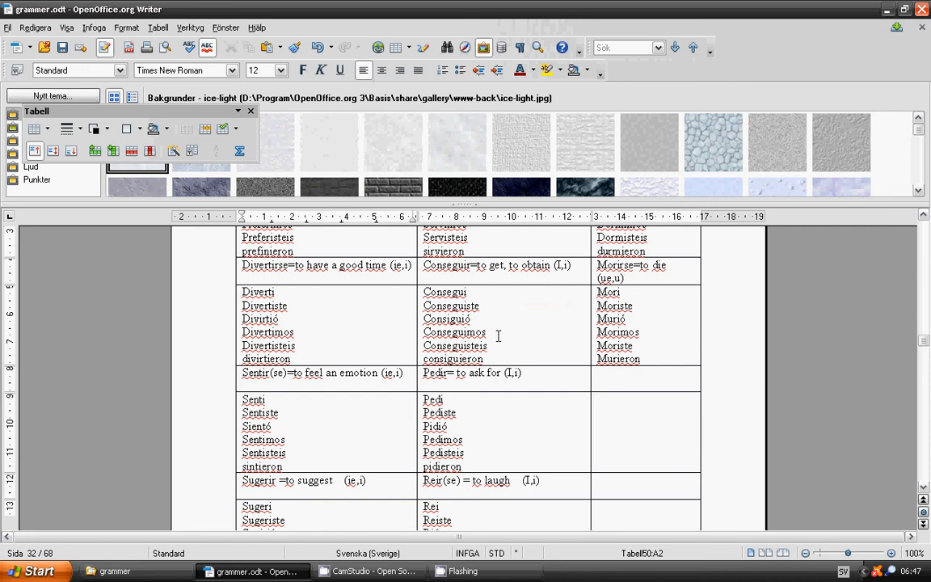
mouse_move(495, 349)
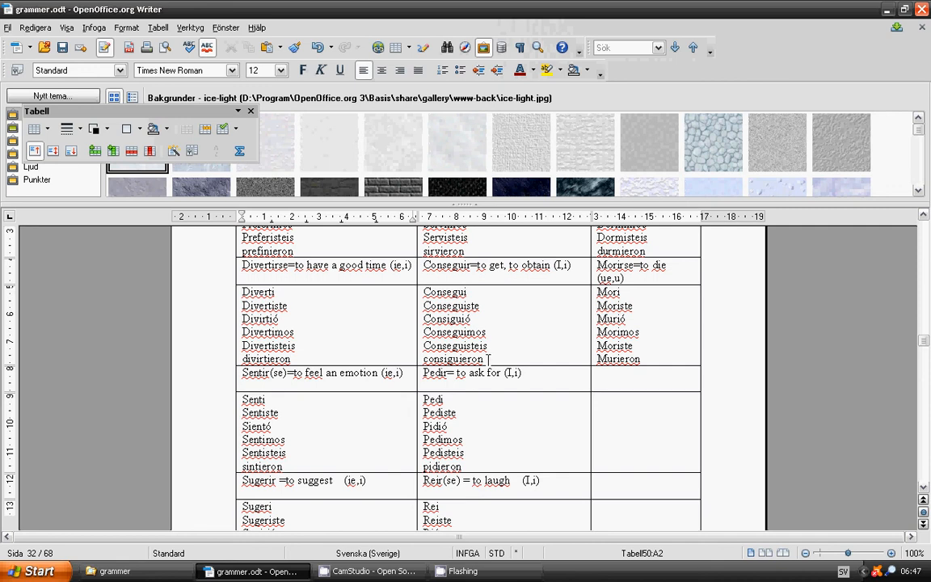
mouse_move(489, 359)
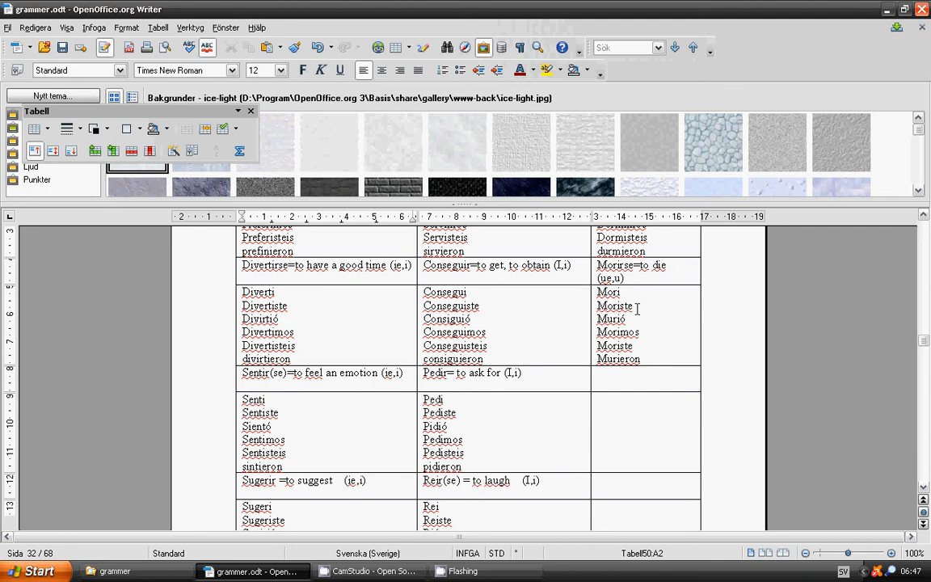
mouse_move(650, 335)
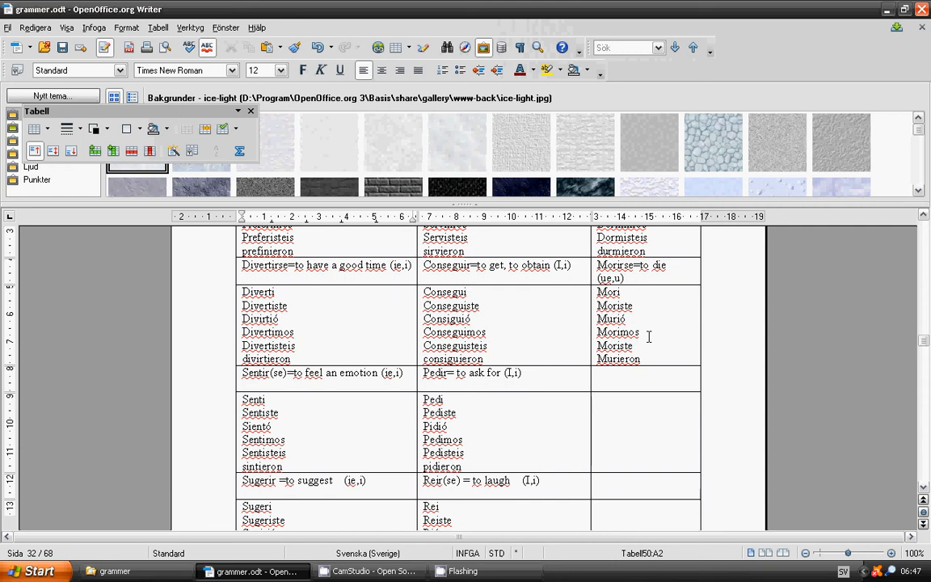
mouse_move(649, 337)
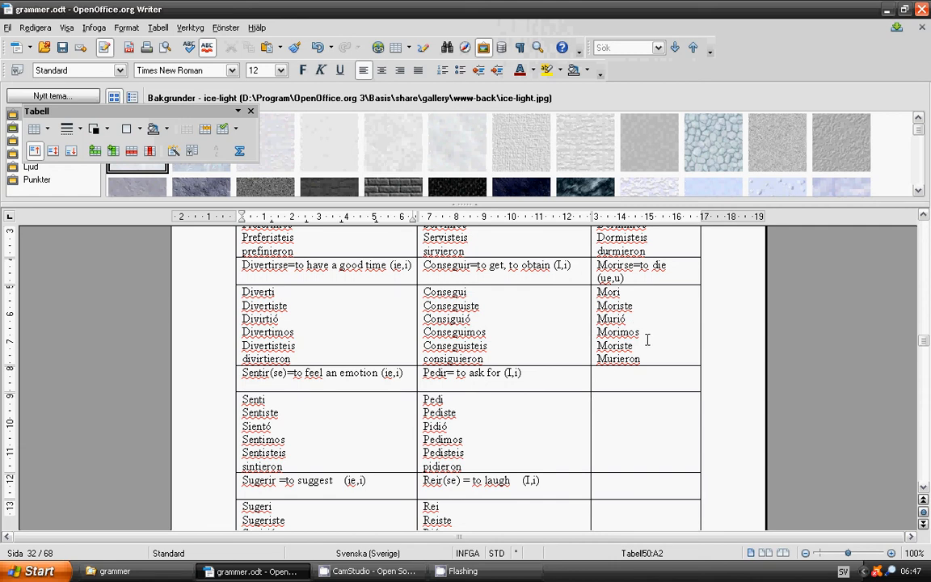
mouse_move(641, 359)
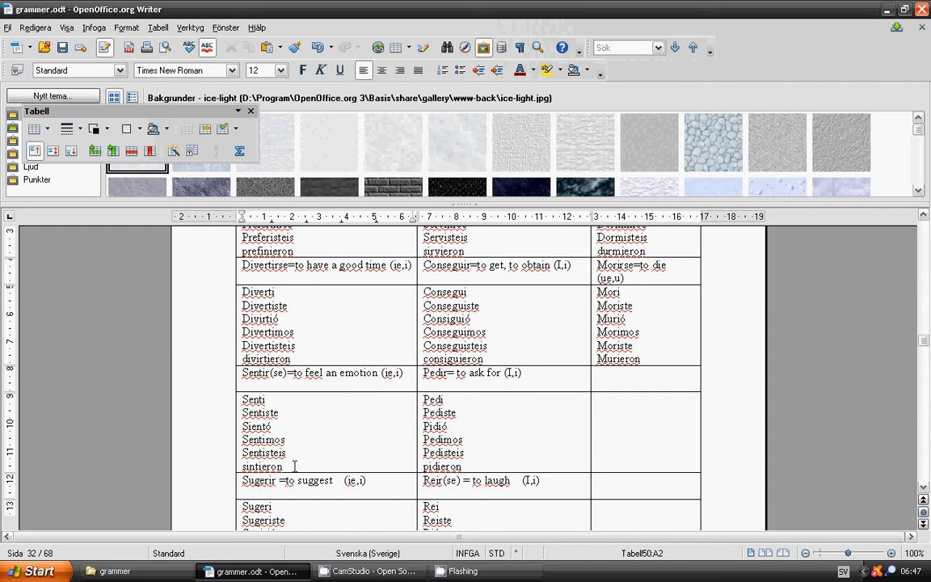
mouse_move(469, 400)
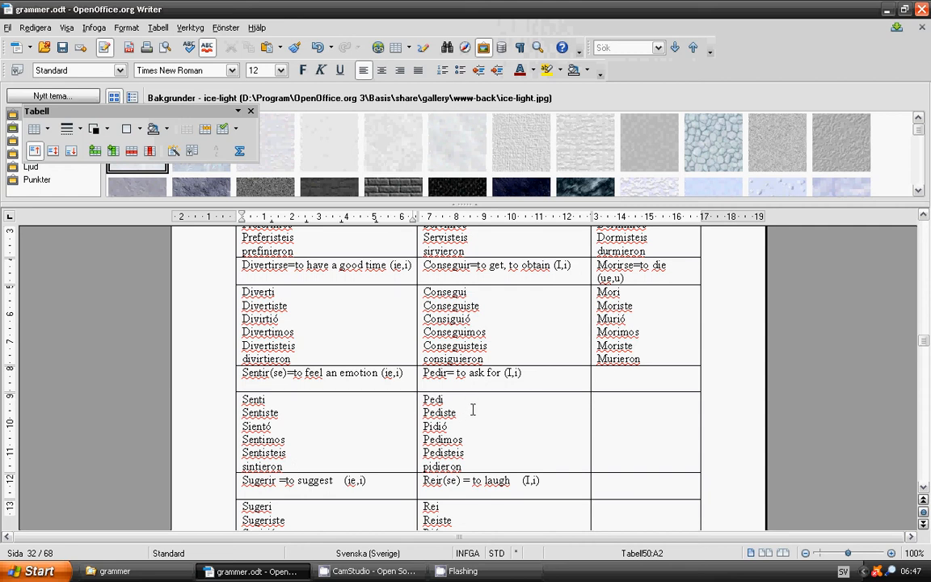
mouse_move(466, 420)
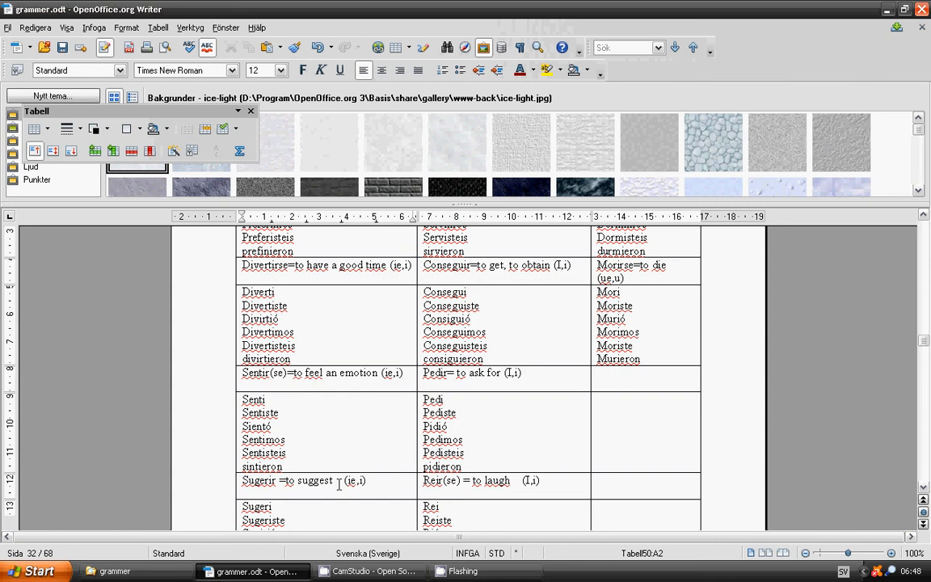
scroll("down", 3)
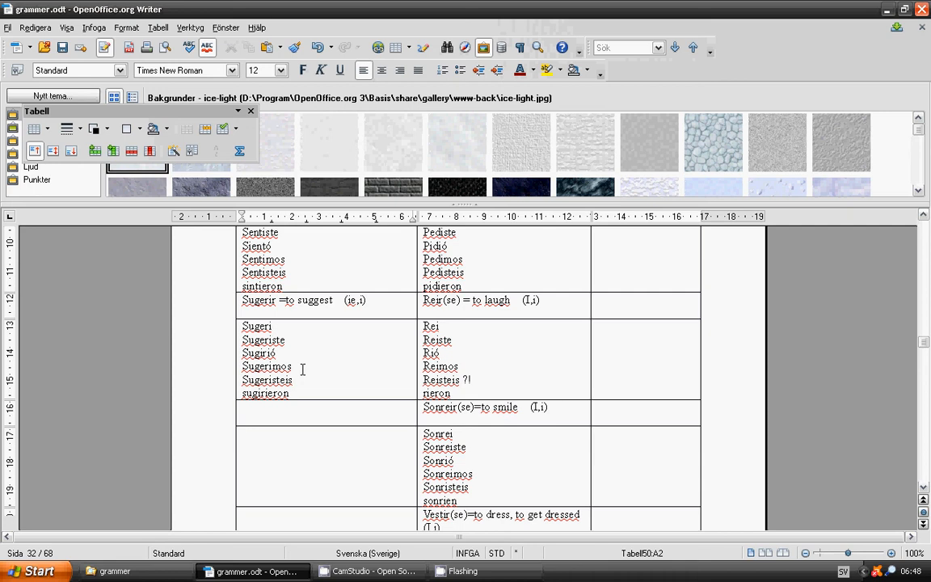
mouse_move(302, 385)
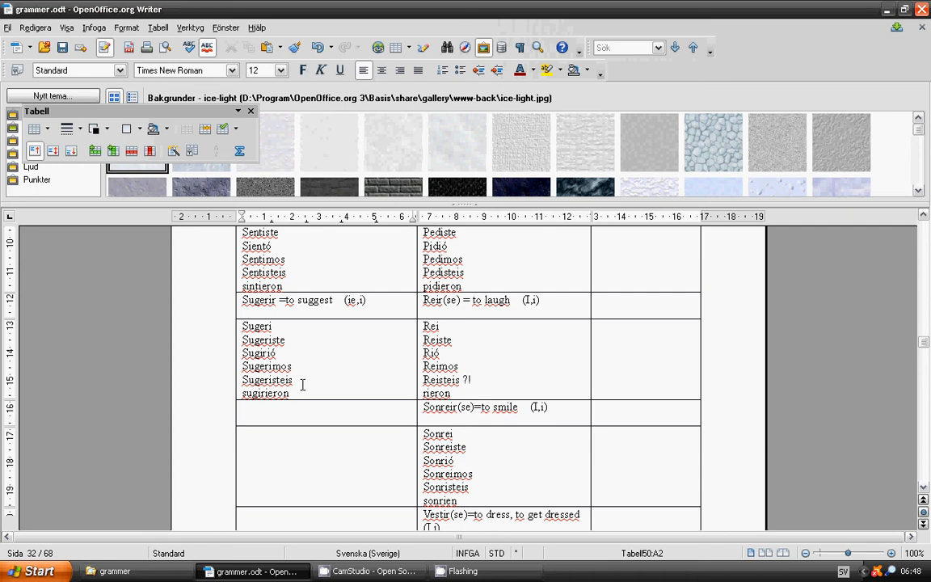
mouse_move(298, 393)
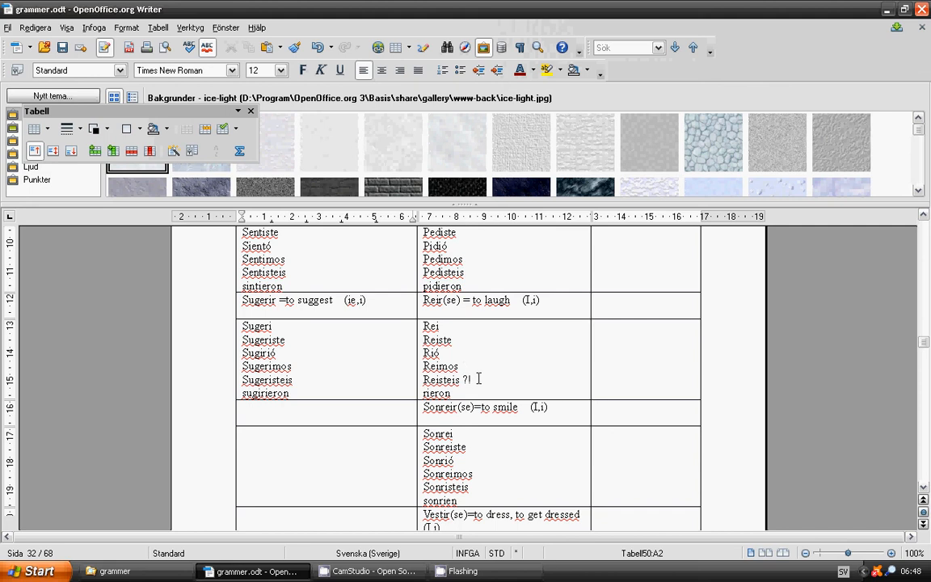
mouse_move(465, 395)
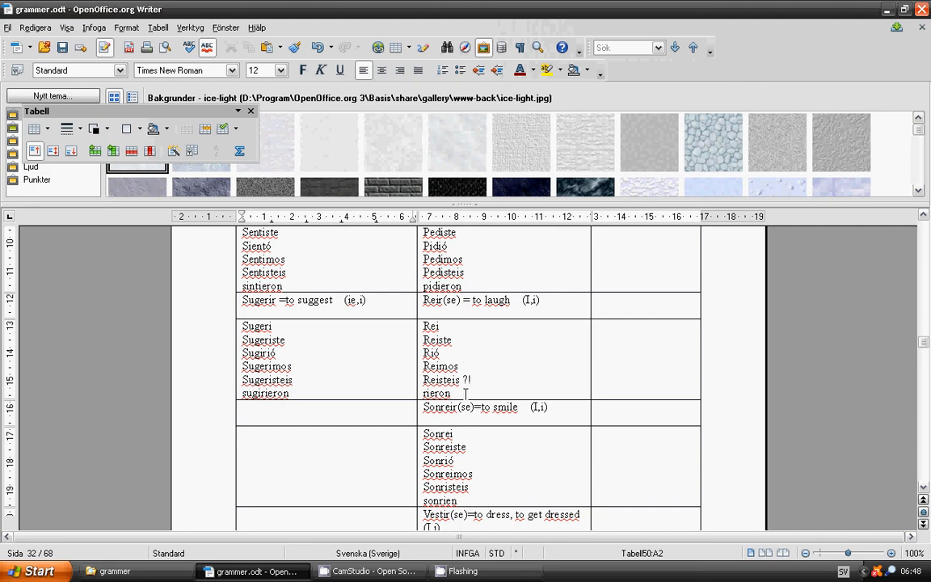
mouse_move(414, 389)
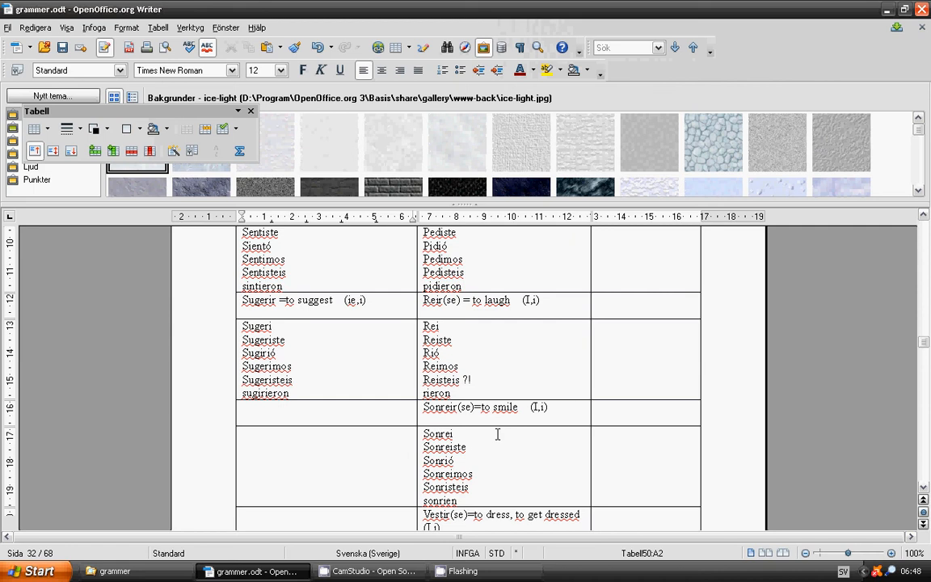
mouse_move(480, 442)
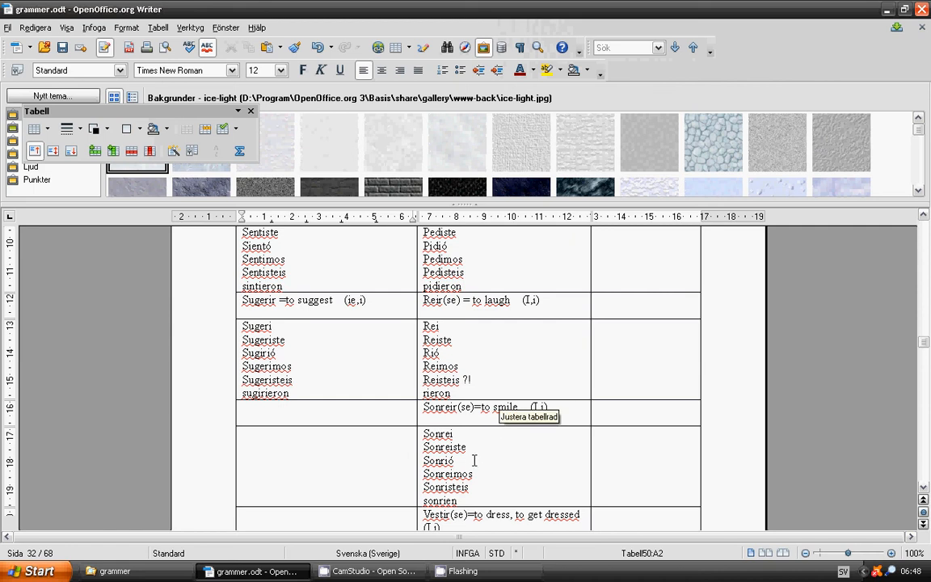
mouse_move(487, 482)
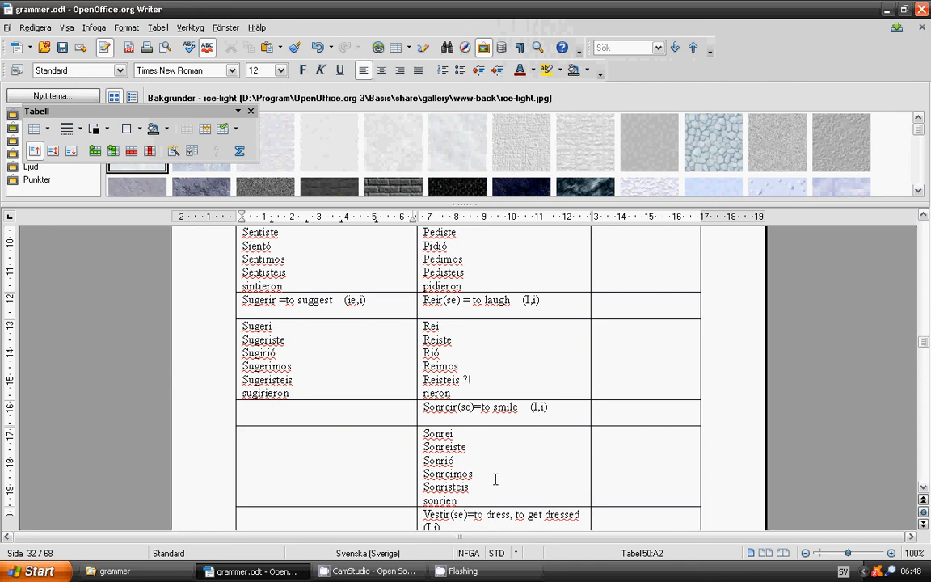
mouse_move(495, 476)
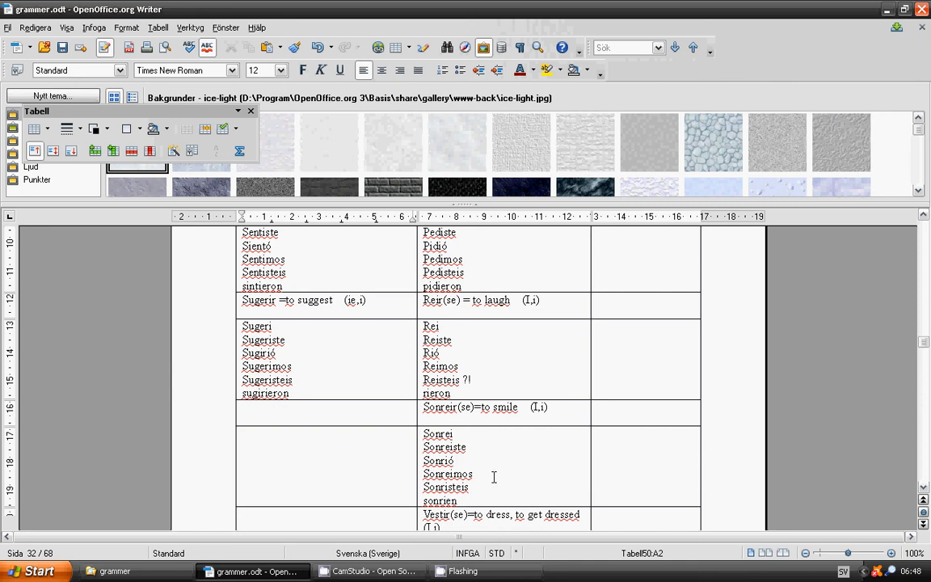
Step: Scroll past the vestir(se) rows to the Double object pronouns table and Clarifying expressions heading on page 33
scroll("down", 3)
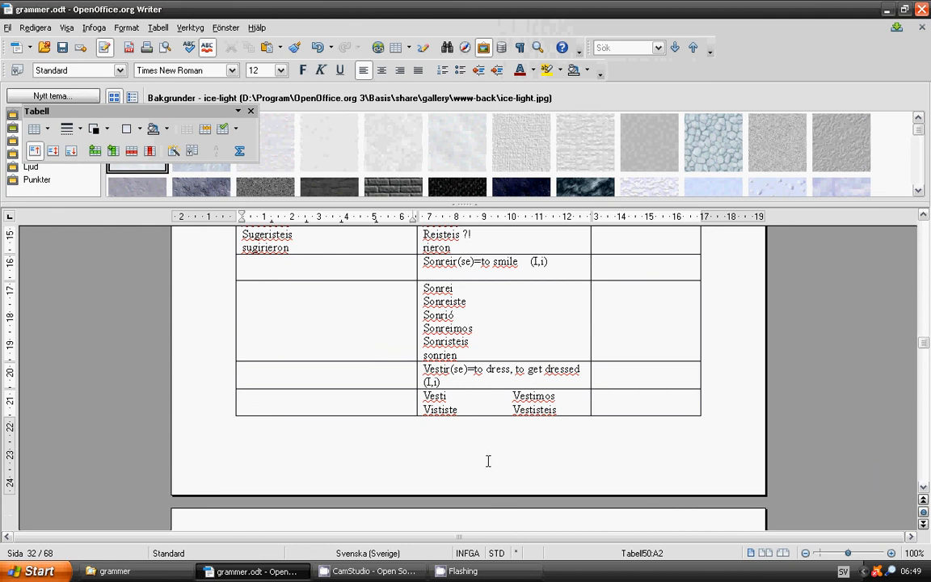
mouse_move(479, 440)
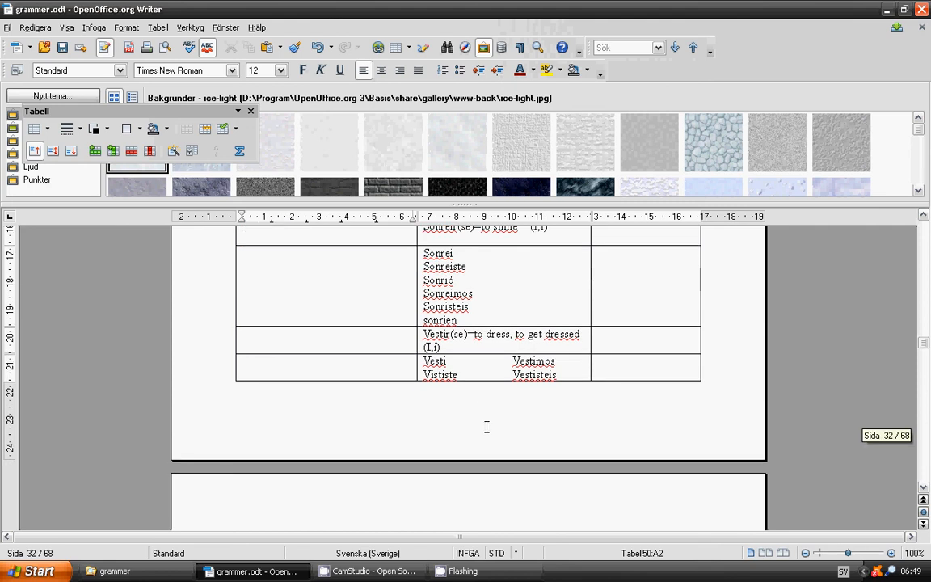
scroll("down", 3)
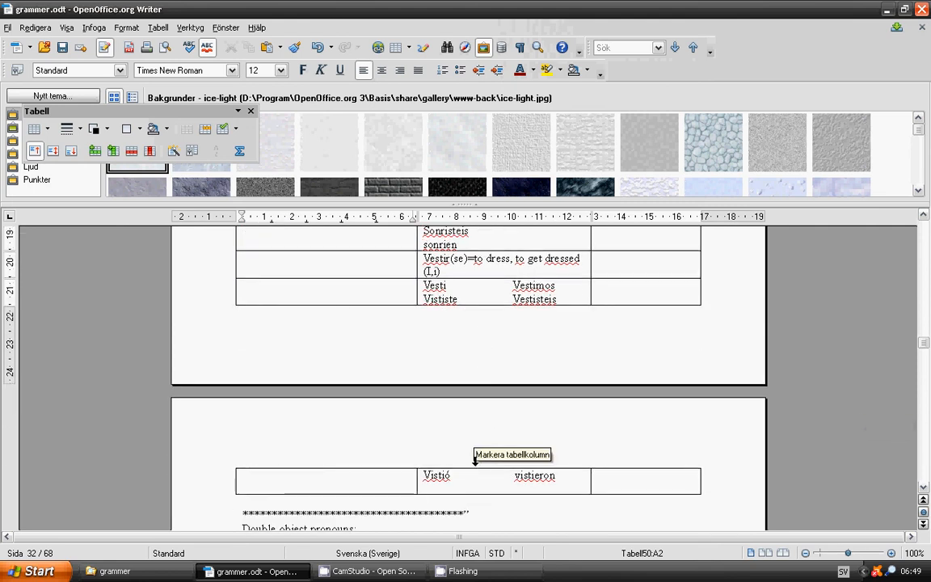
mouse_move(566, 313)
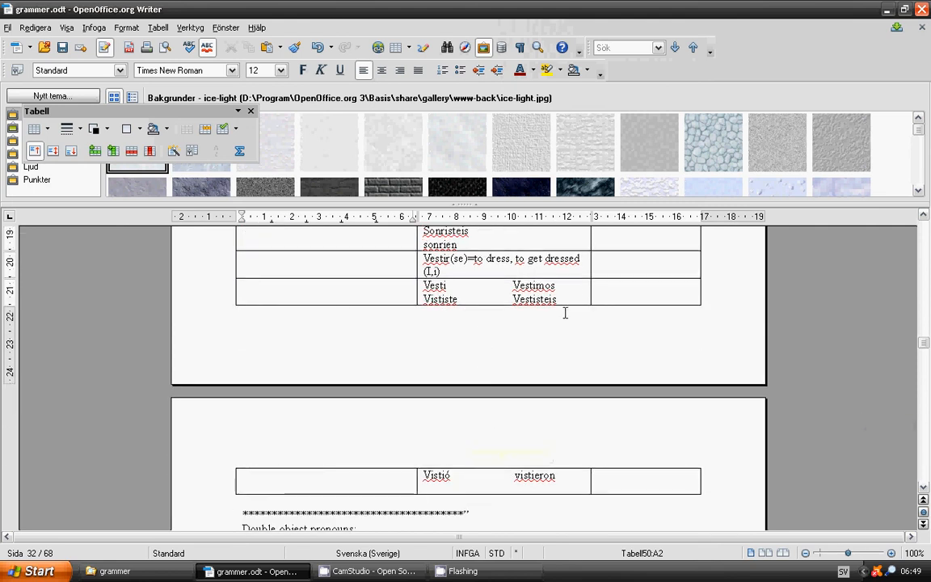
mouse_move(563, 306)
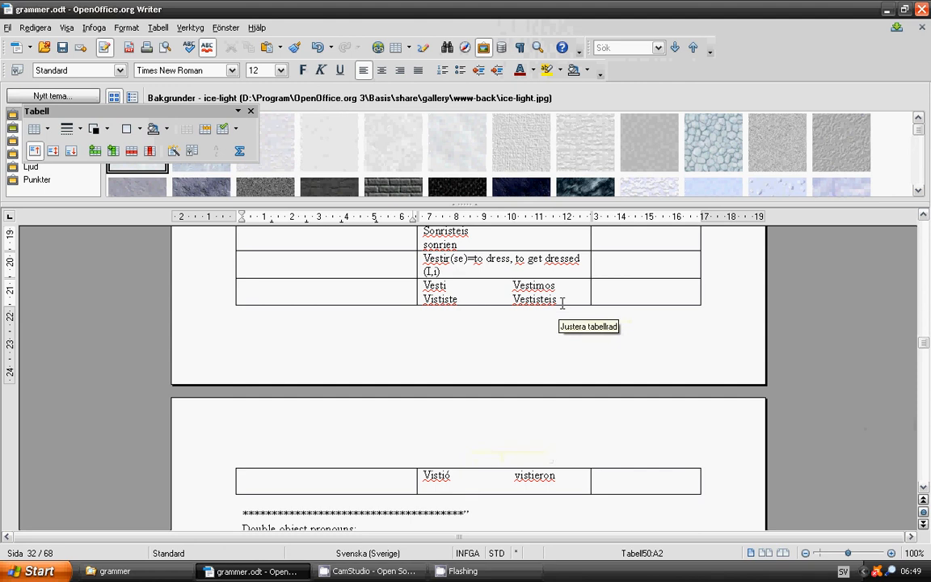
mouse_move(514, 470)
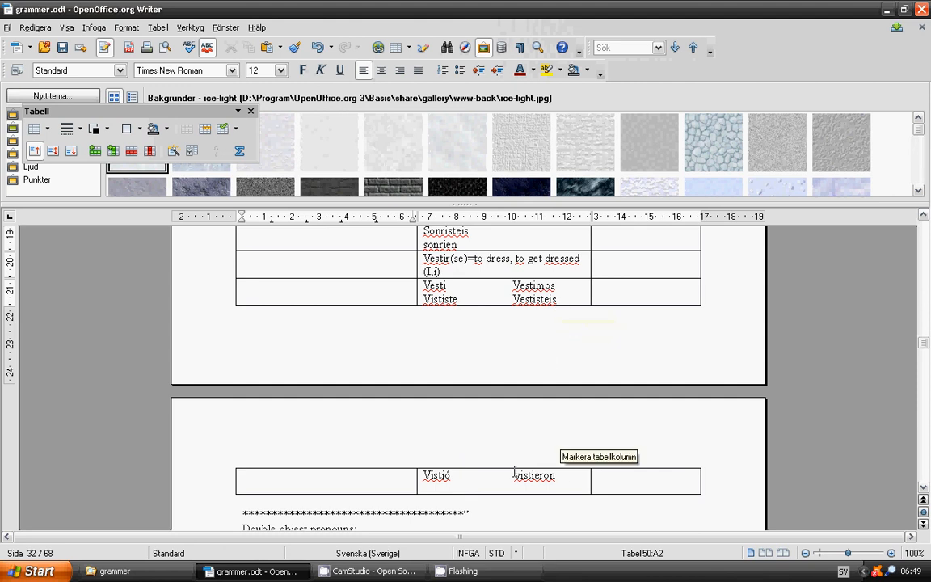
scroll("down", 3)
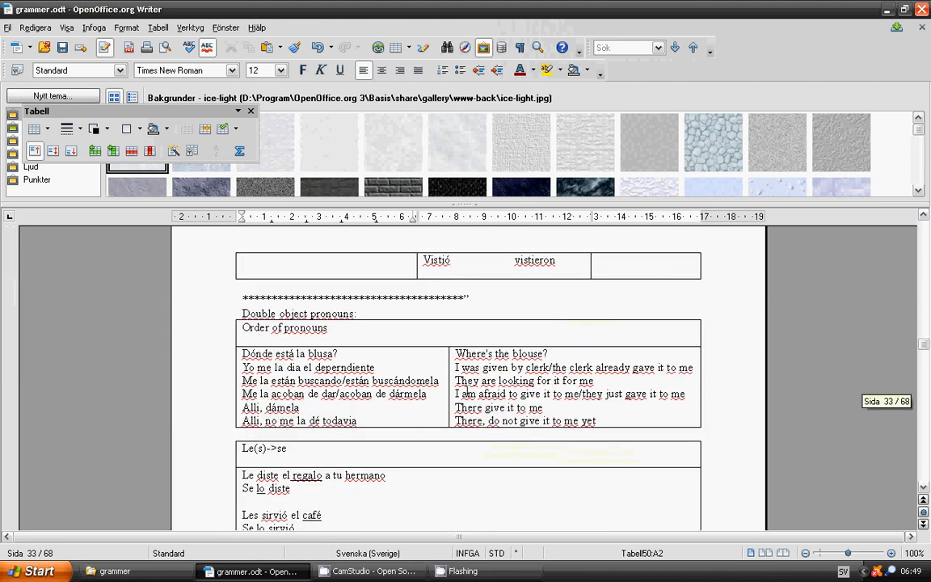
scroll("down", 3)
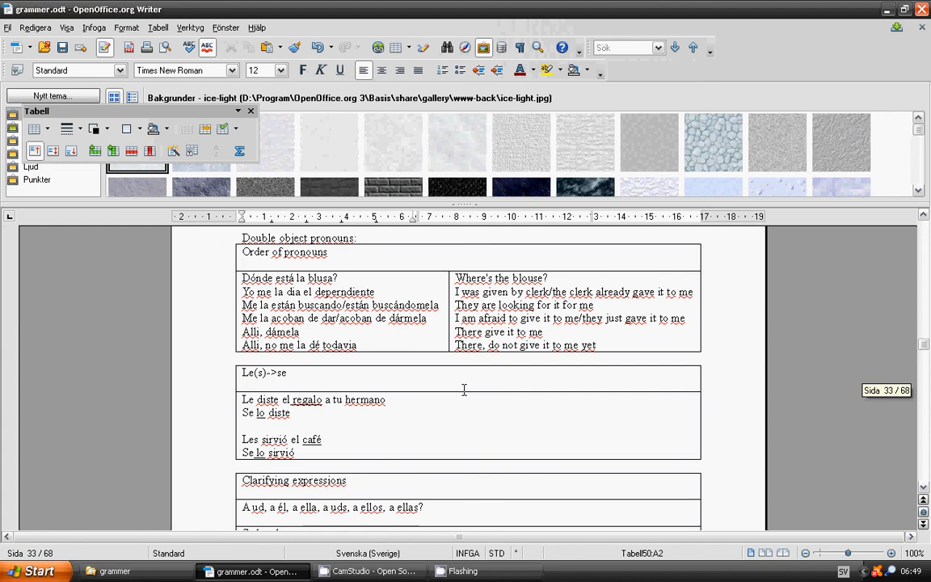
mouse_move(440, 371)
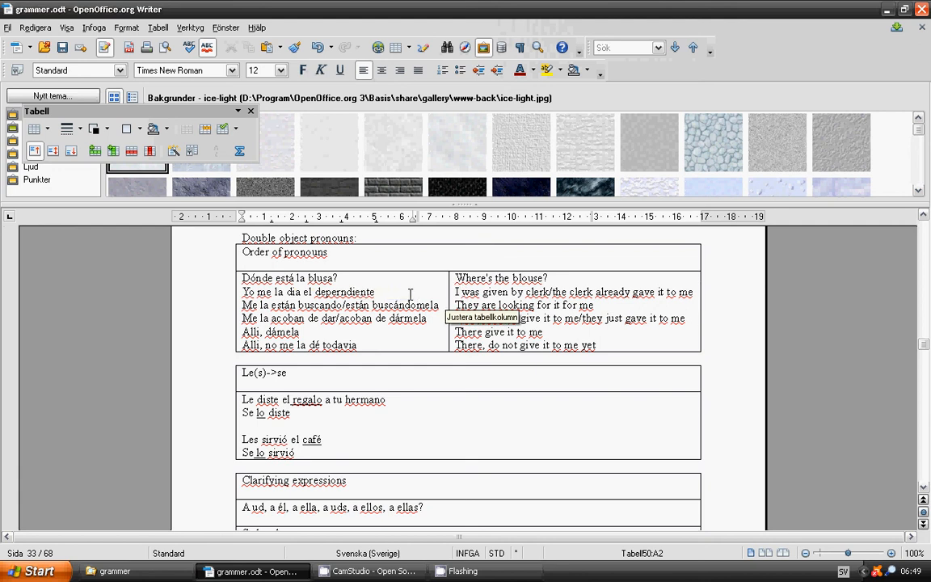
mouse_move(351, 291)
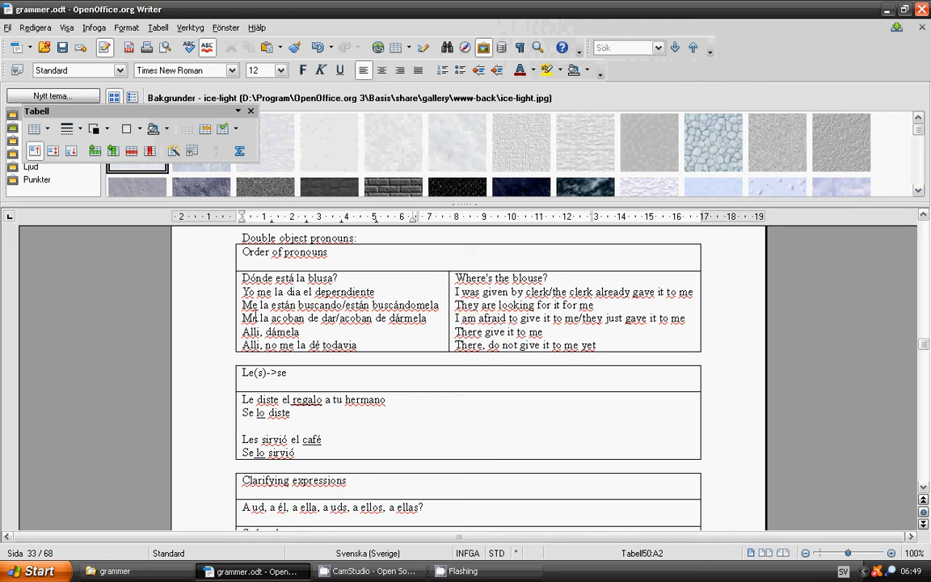
mouse_move(453, 334)
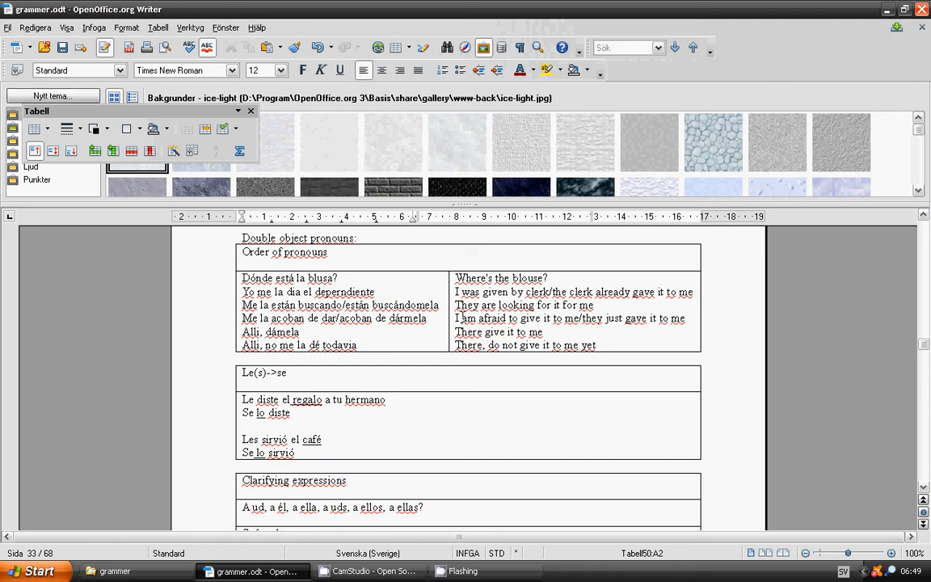
mouse_move(455, 316)
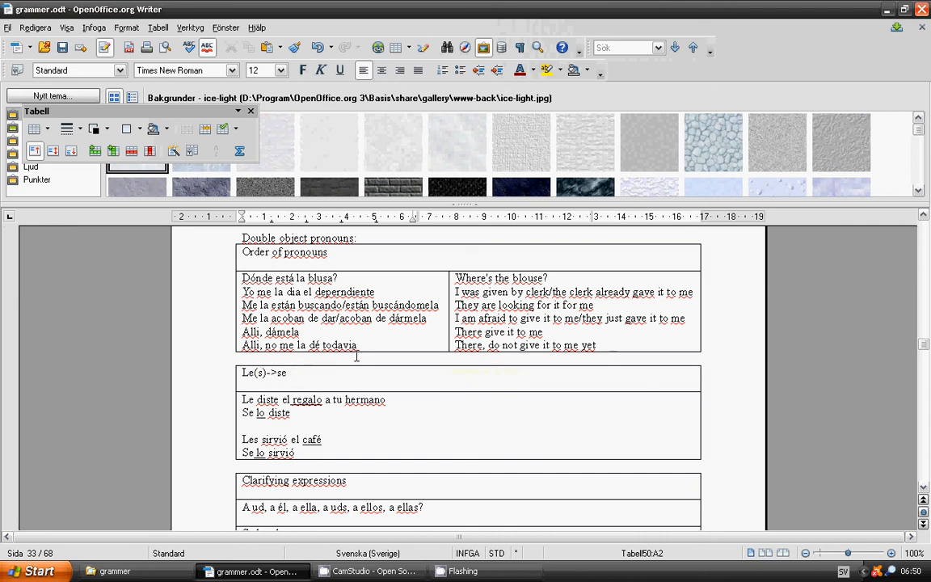
scroll("down", 3)
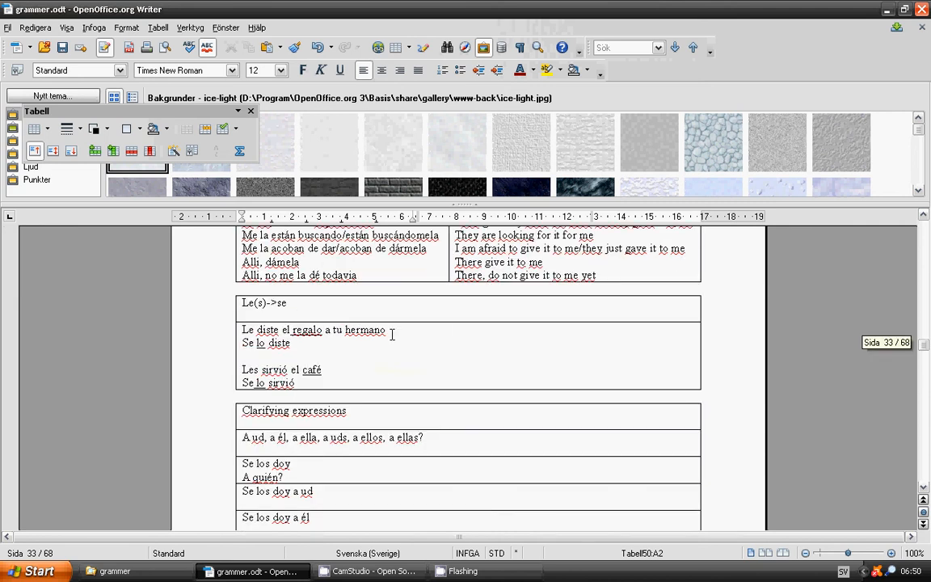
scroll("down", 3)
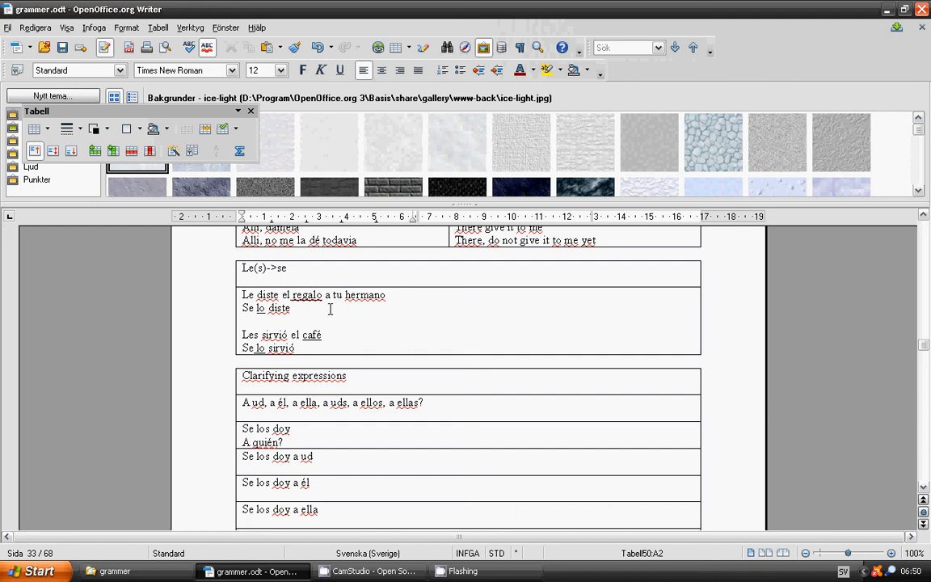
mouse_move(301, 311)
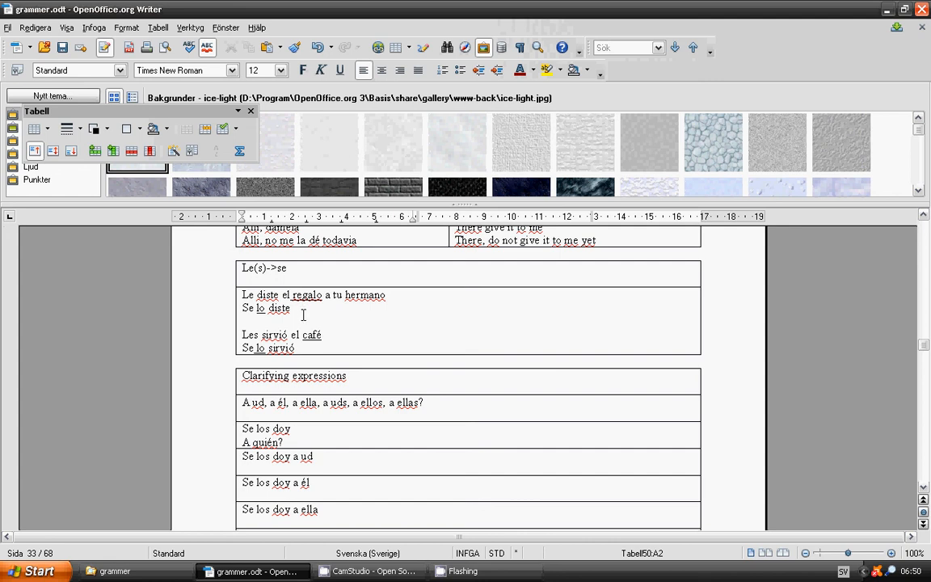
mouse_move(346, 343)
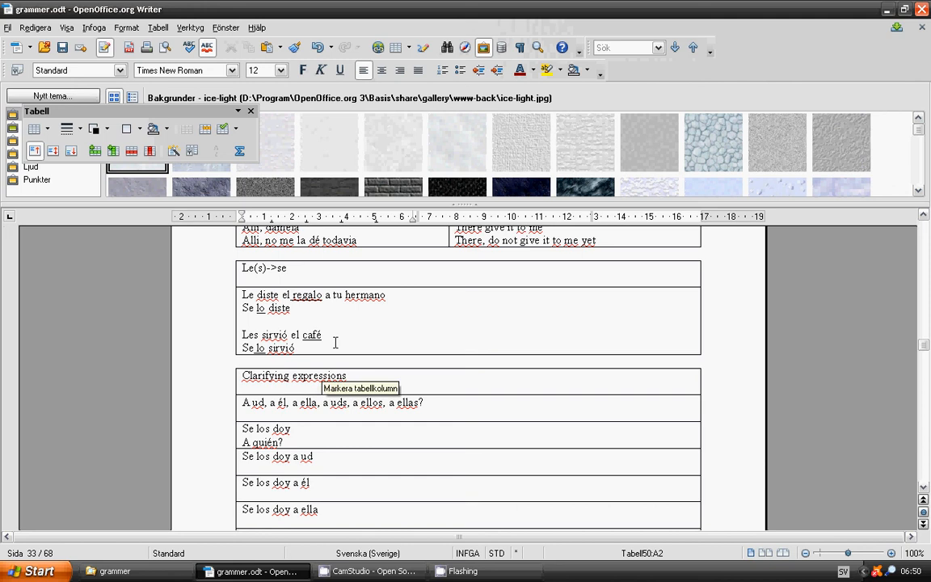
mouse_move(331, 339)
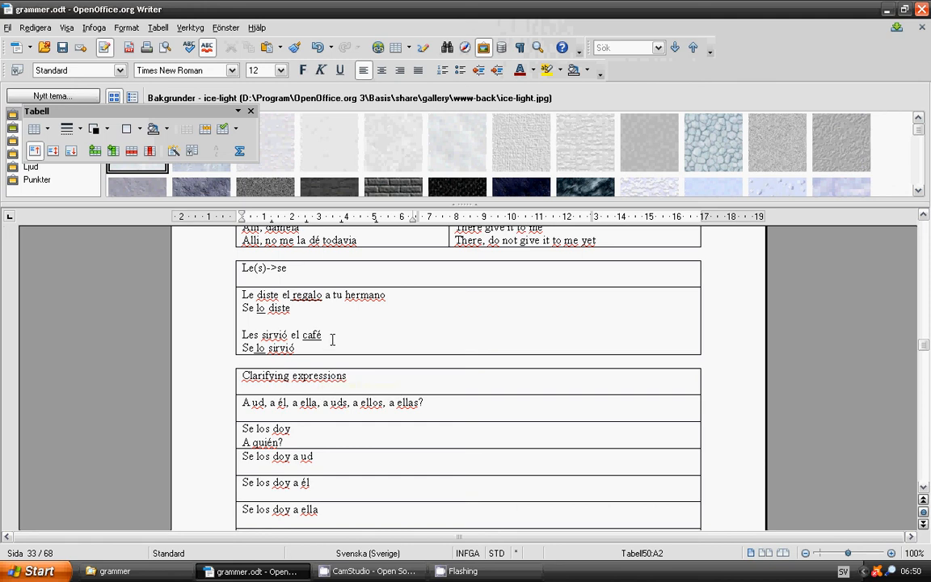
mouse_move(320, 356)
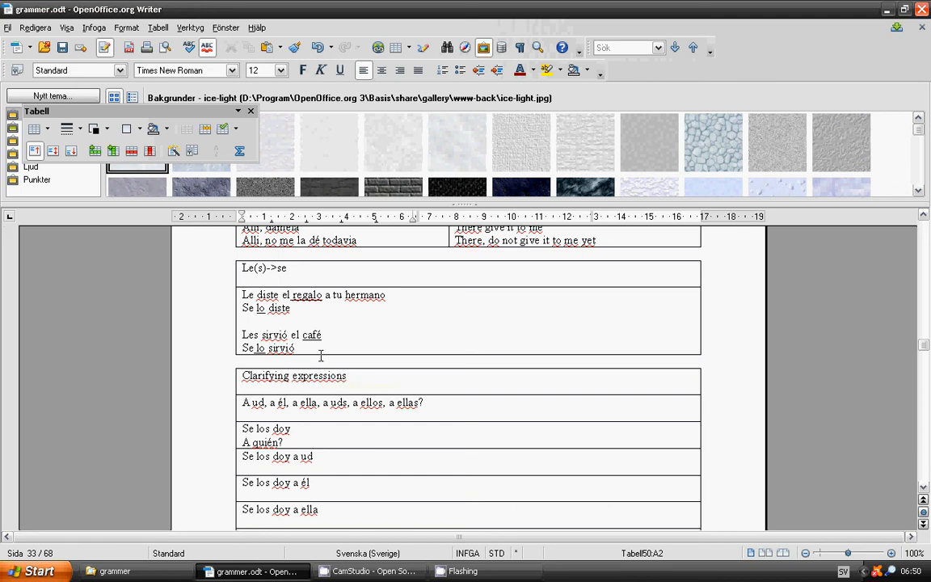
mouse_move(349, 369)
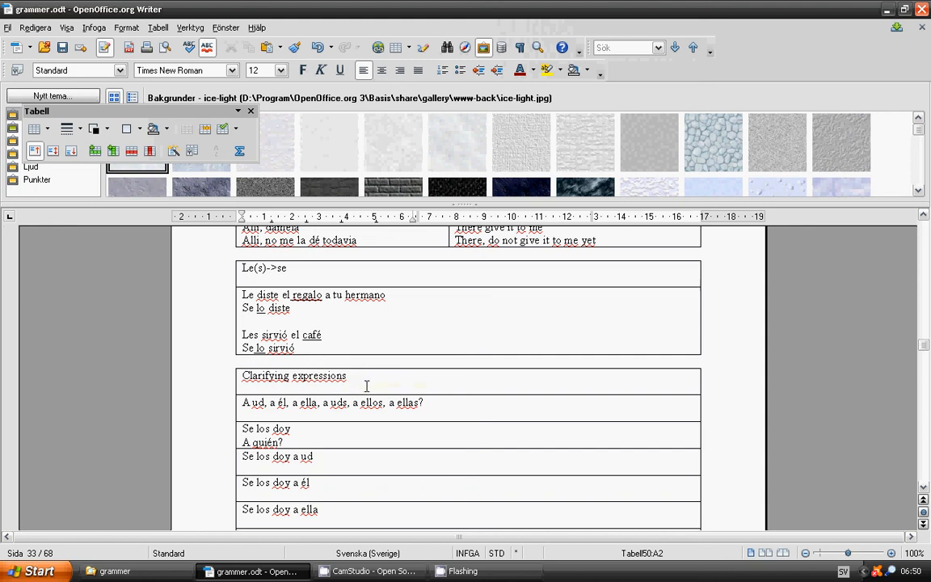
scroll("down", 3)
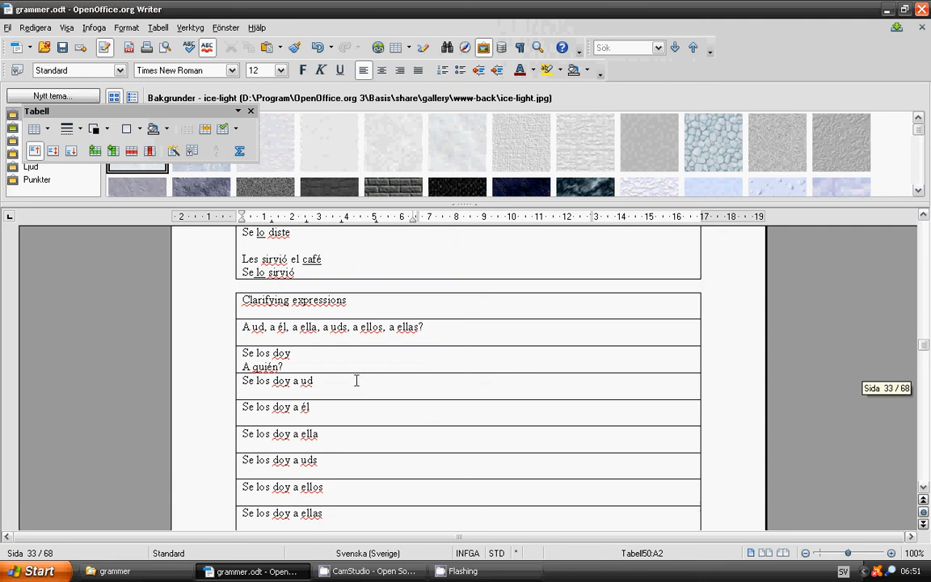
mouse_move(255, 348)
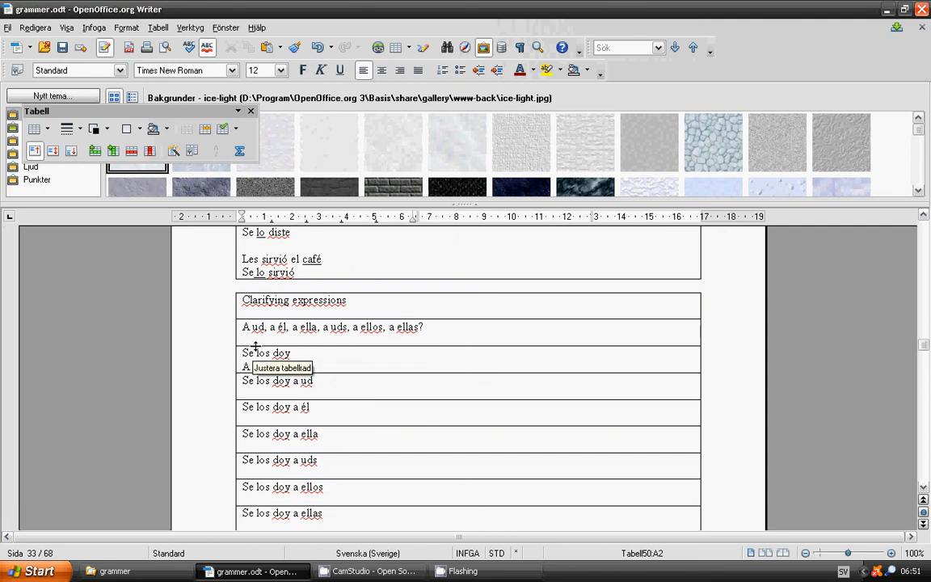
mouse_move(291, 339)
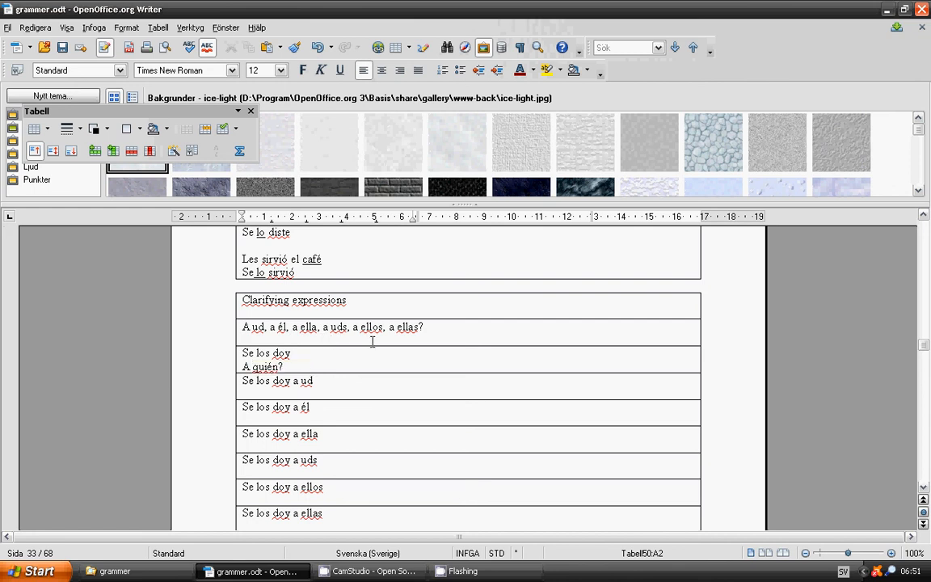
mouse_move(404, 340)
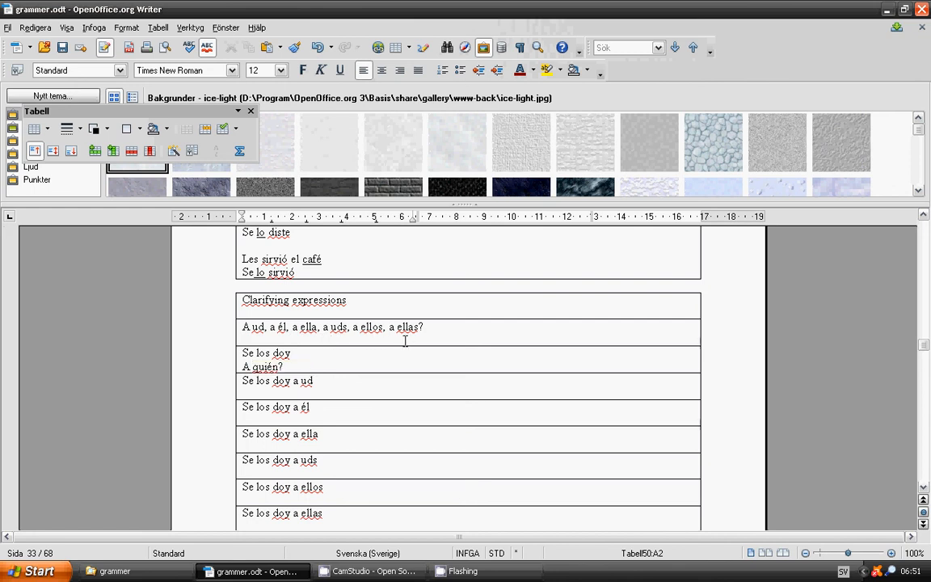
mouse_move(304, 355)
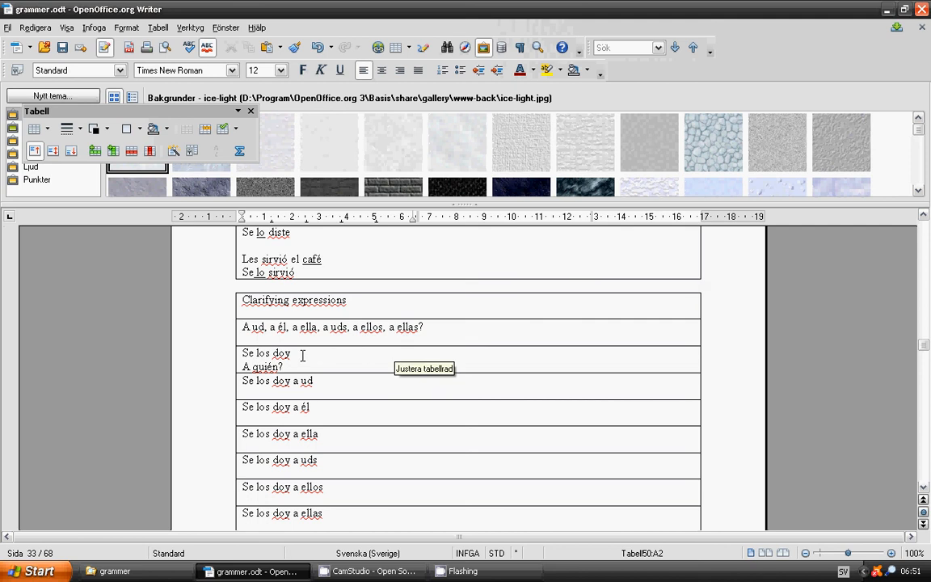
mouse_move(313, 359)
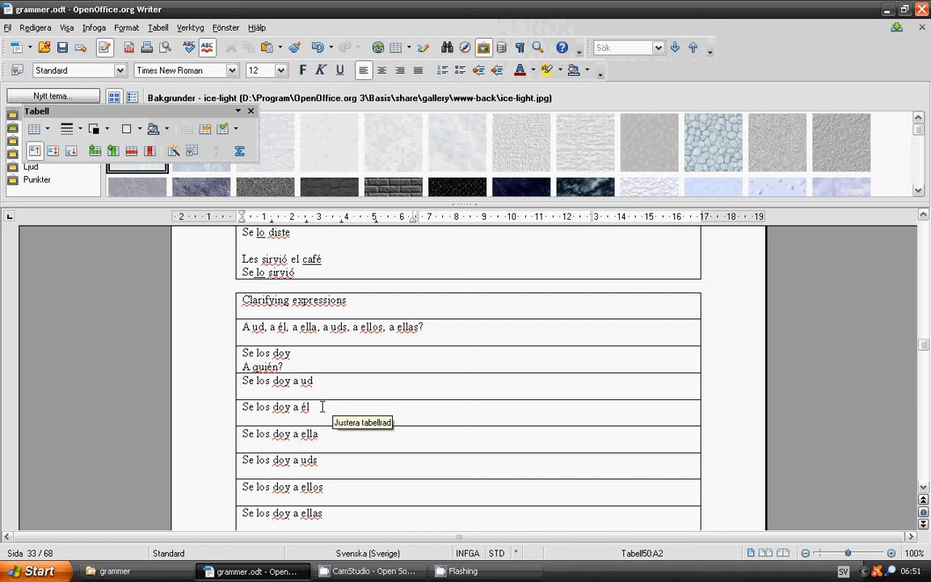
mouse_move(327, 440)
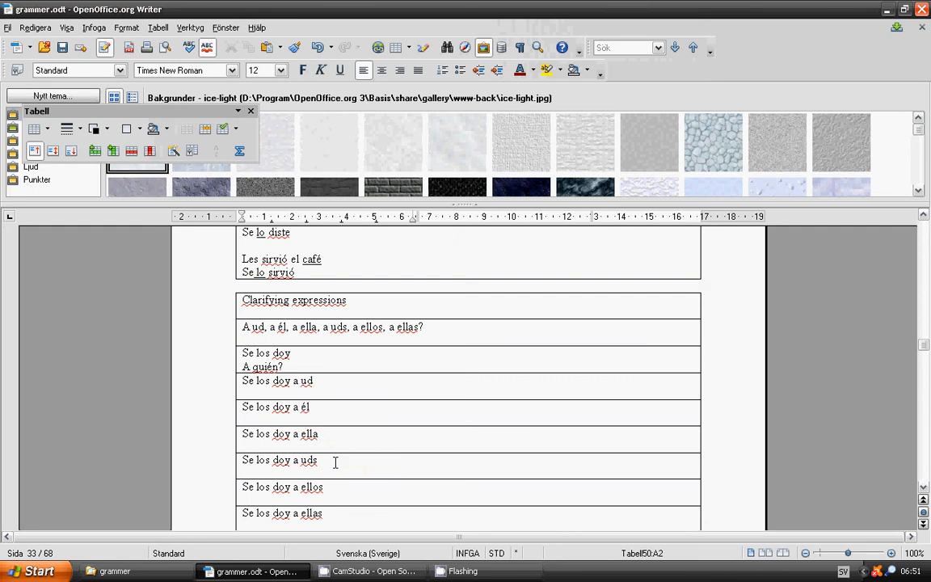
scroll("down", 3)
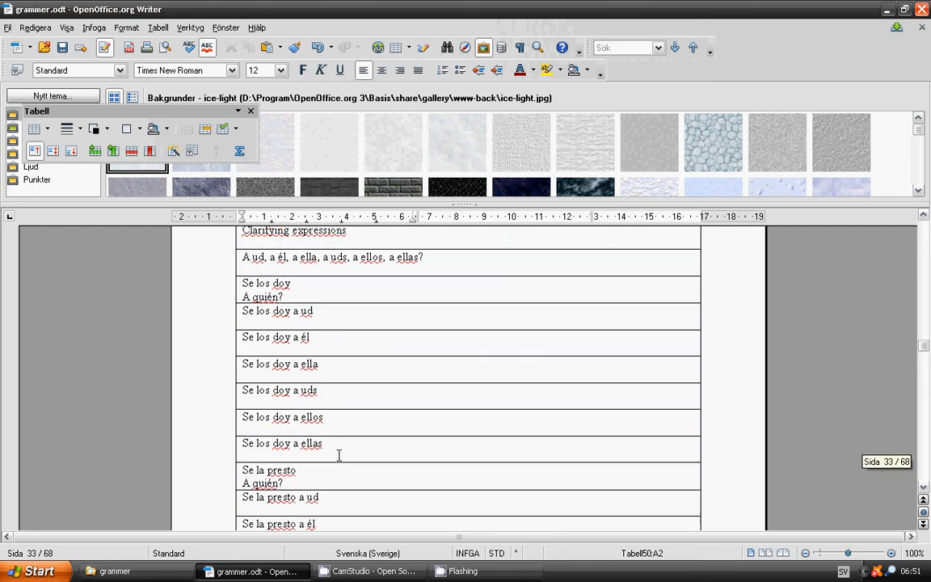
mouse_move(336, 420)
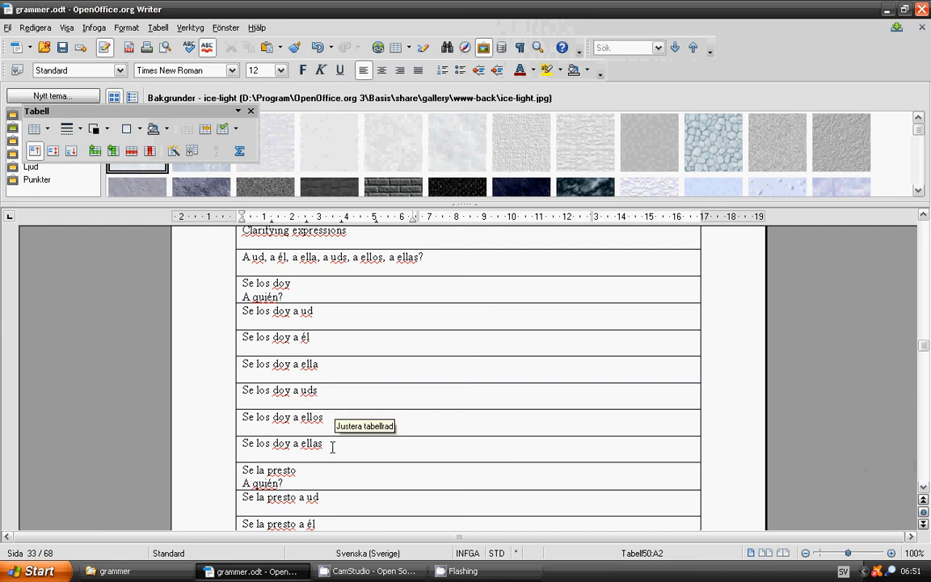
scroll("down", 3)
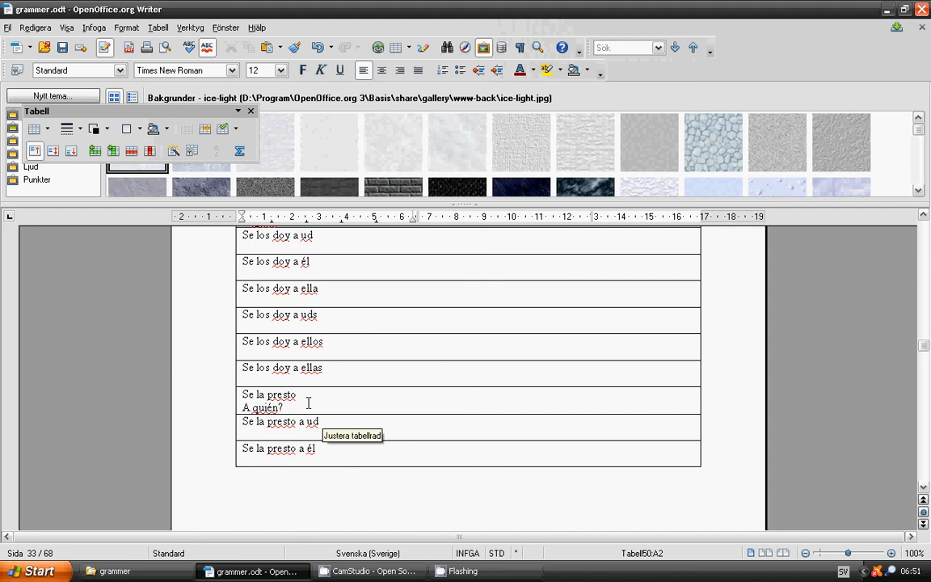
mouse_move(325, 420)
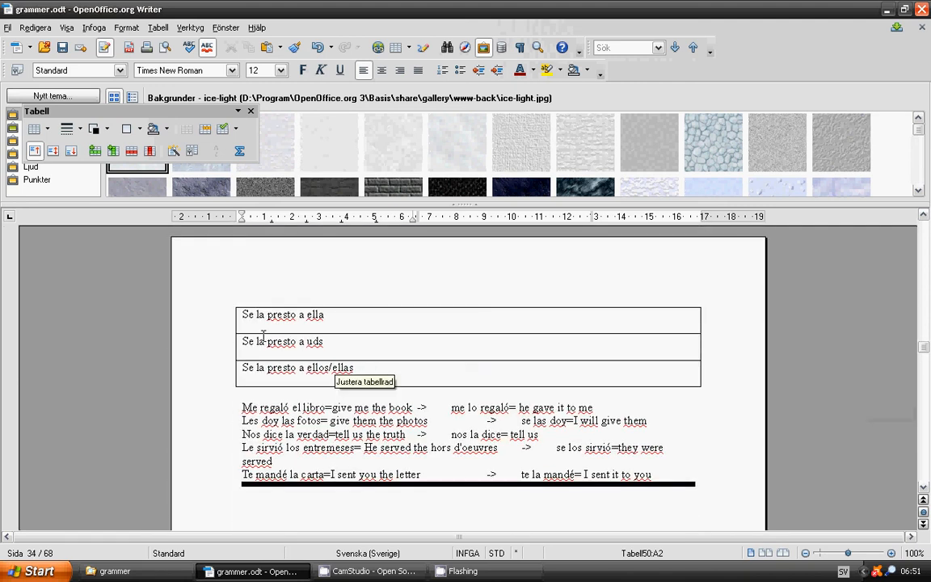
mouse_move(239, 359)
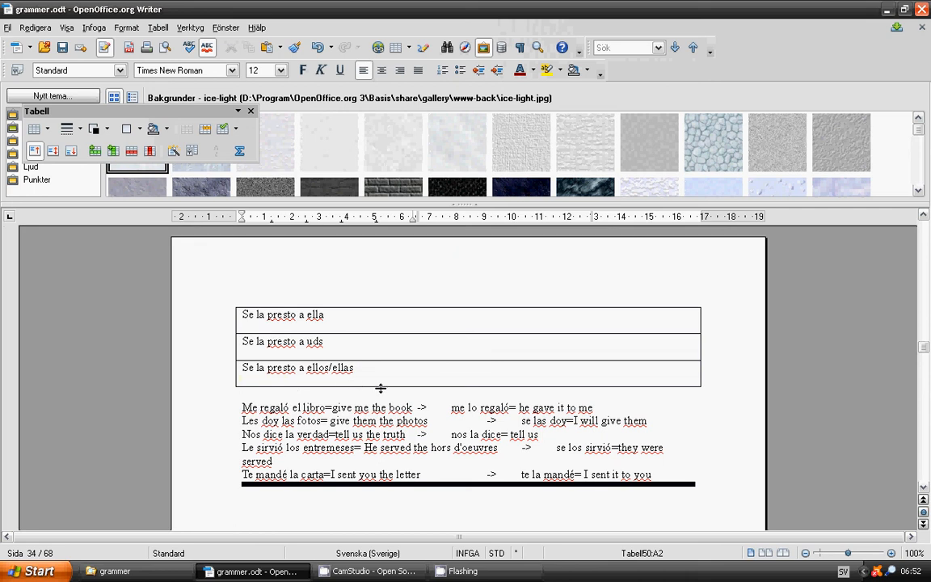
mouse_move(382, 389)
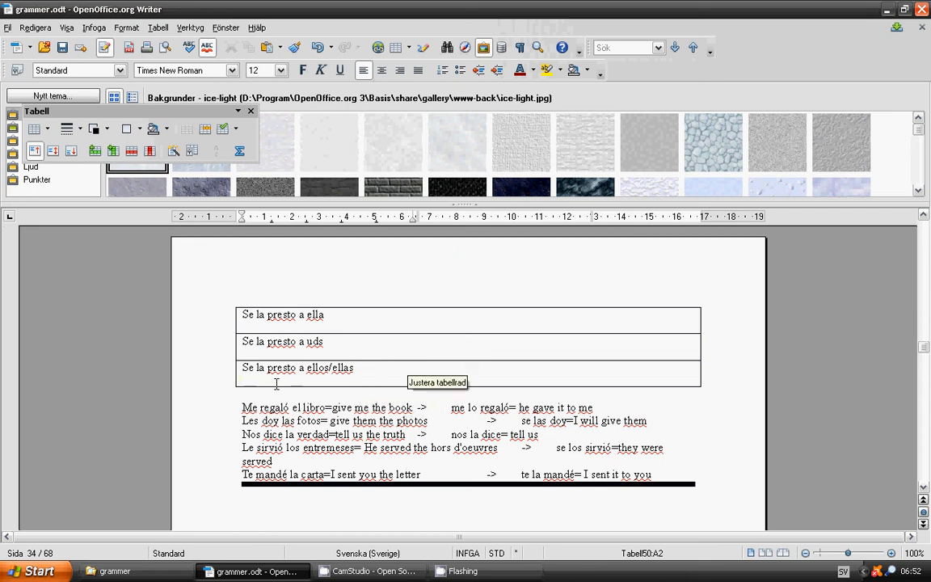
mouse_move(207, 395)
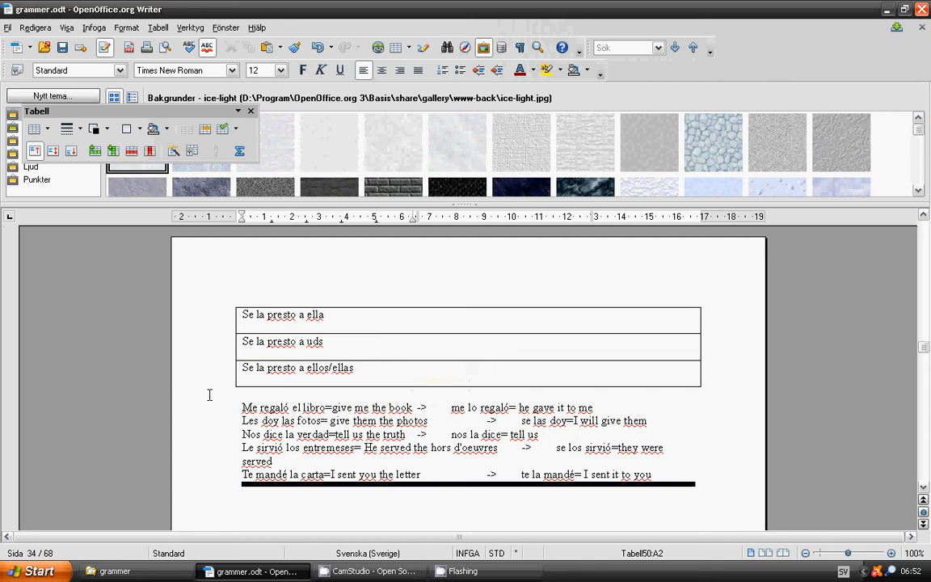
mouse_move(217, 407)
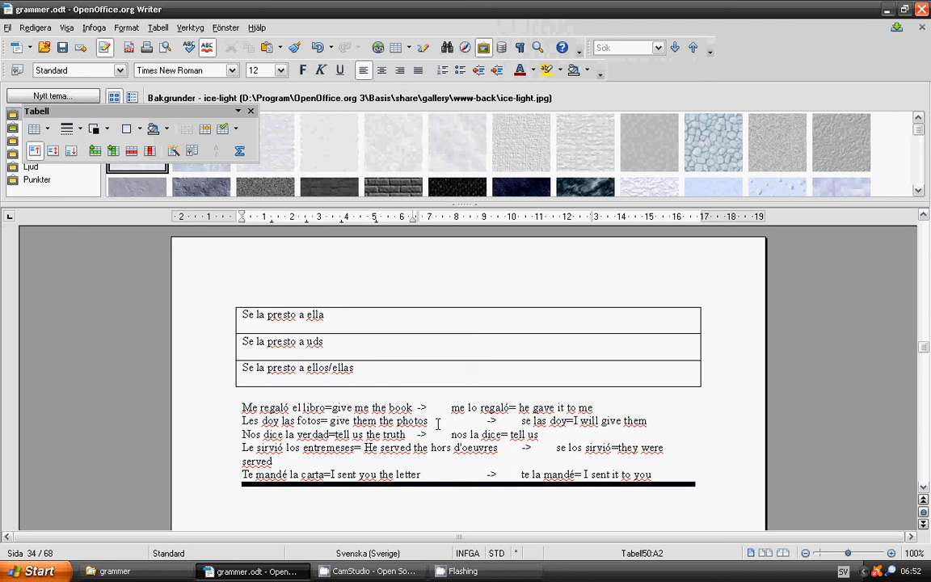
mouse_move(437, 437)
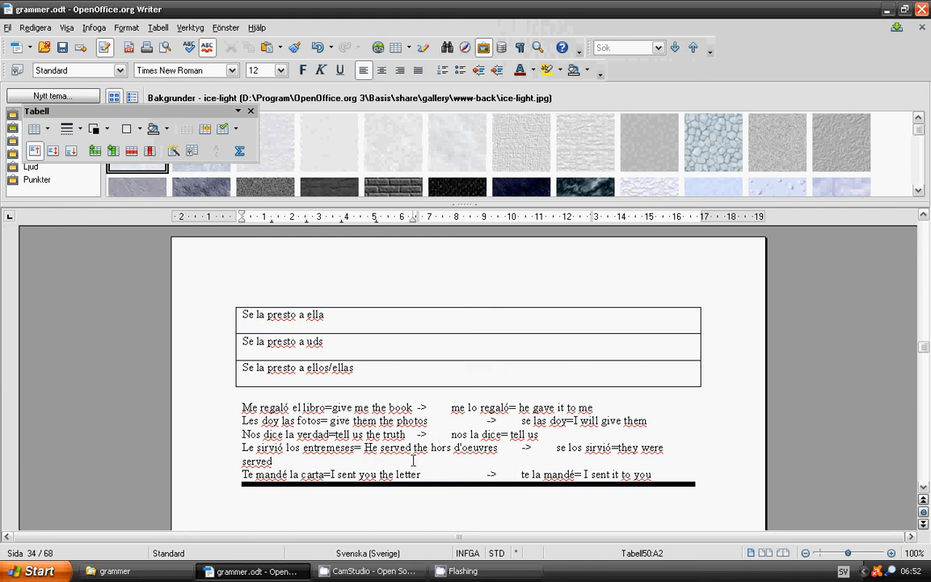
mouse_move(453, 459)
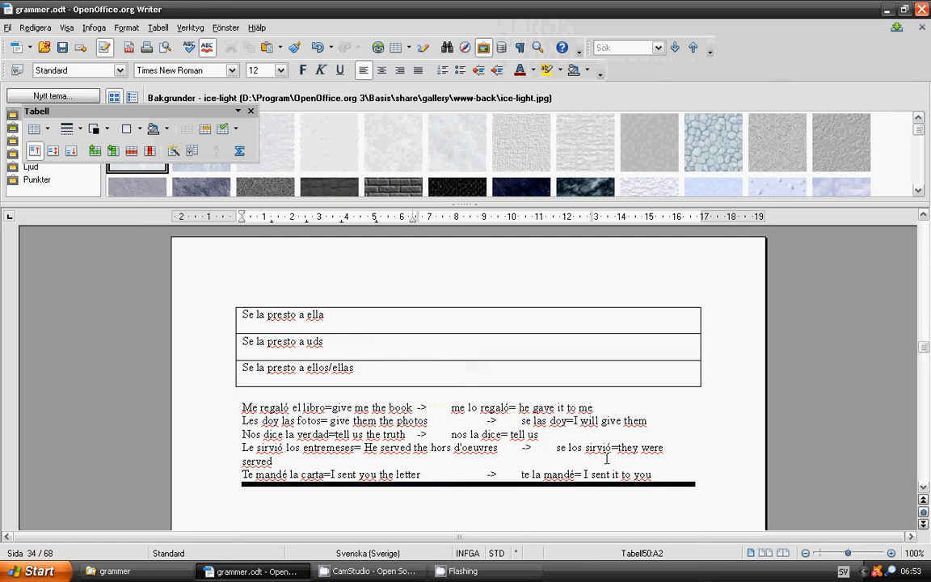
mouse_move(333, 498)
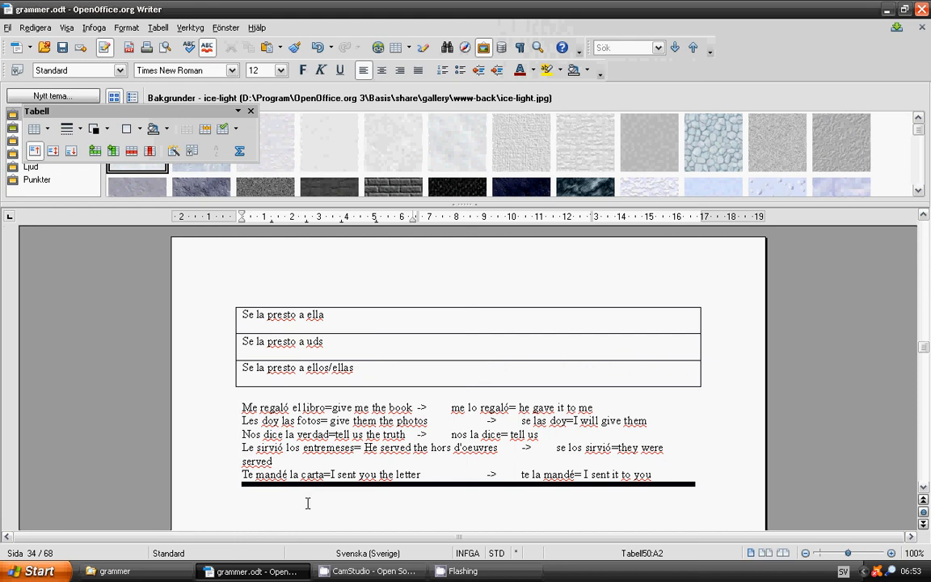
mouse_move(616, 504)
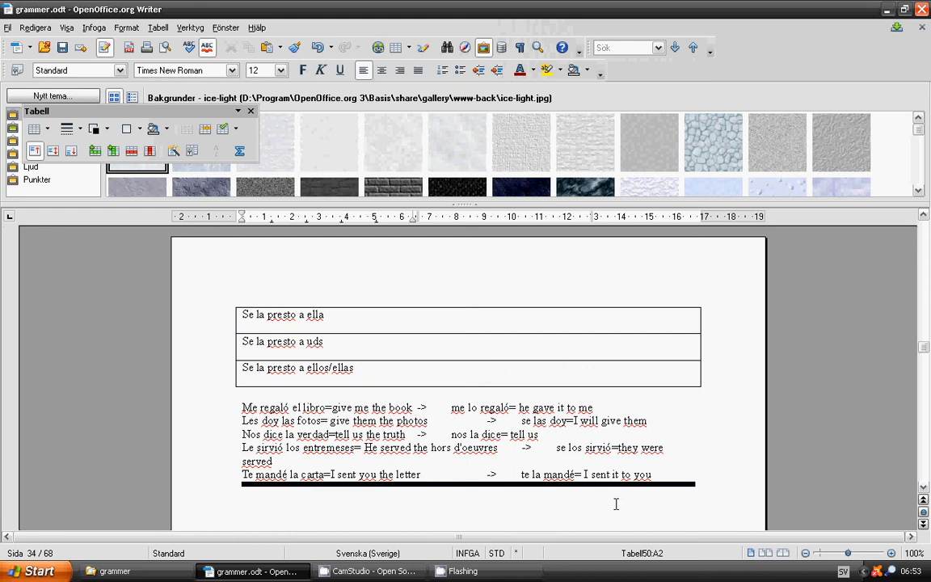
mouse_move(524, 505)
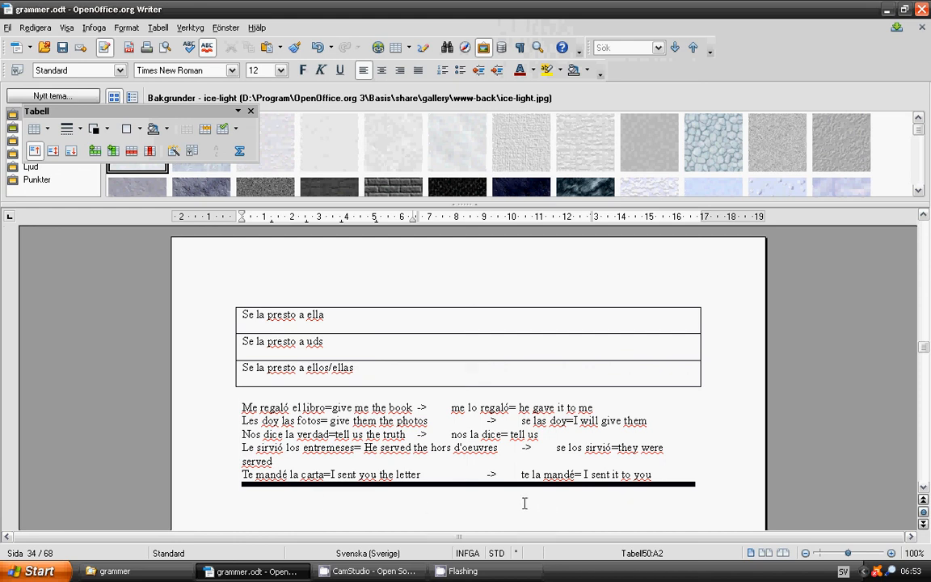